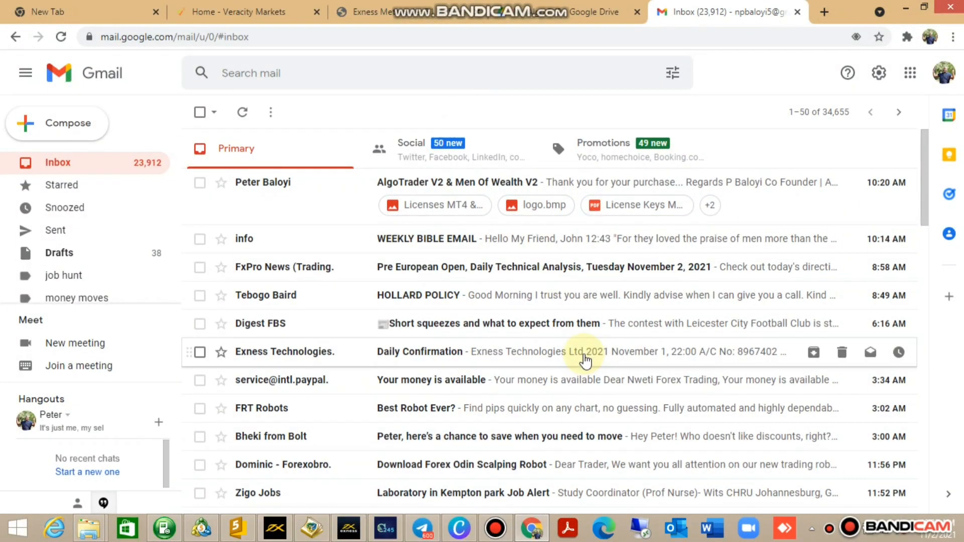
mouse_move(525, 501)
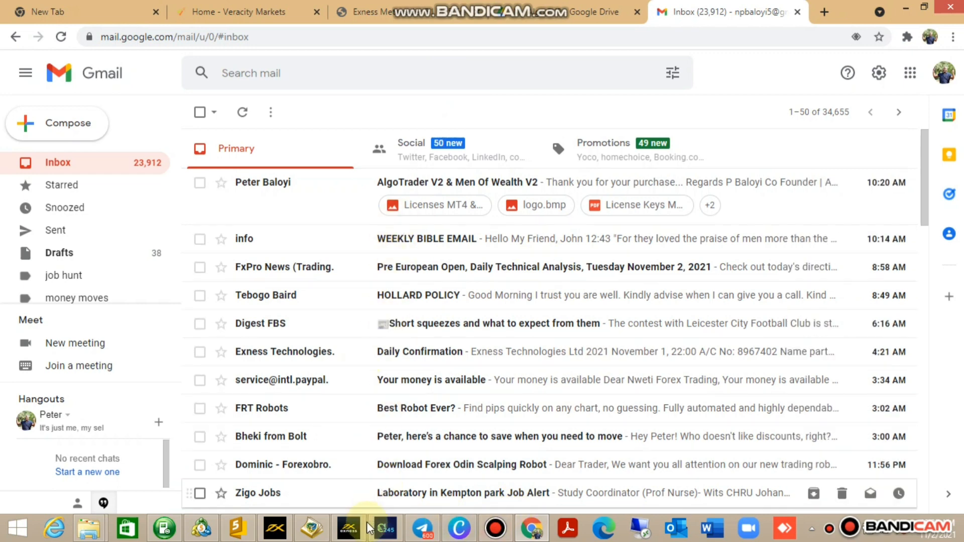
Step: Bring up the trading terminal listing the Trade245 live and demo accounts
left_click(389, 527)
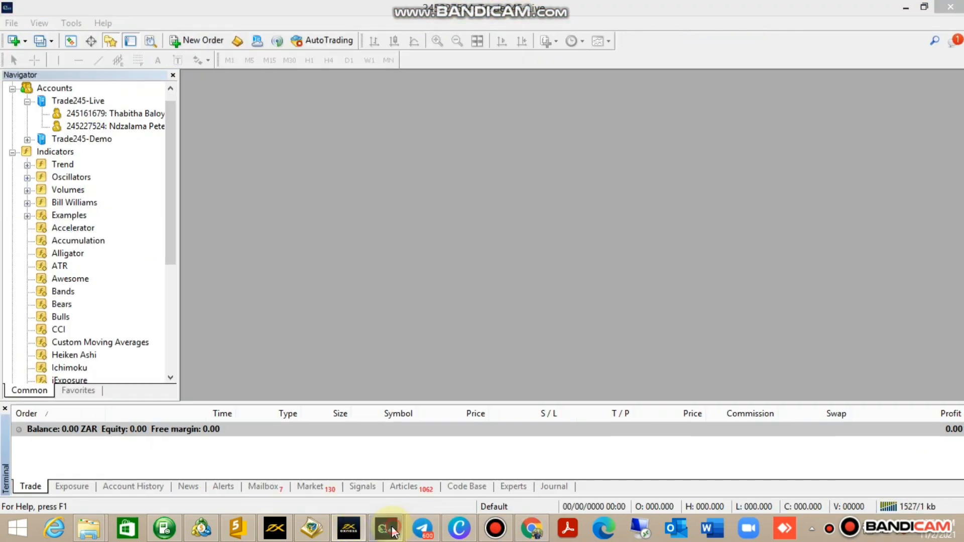
mouse_move(387, 528)
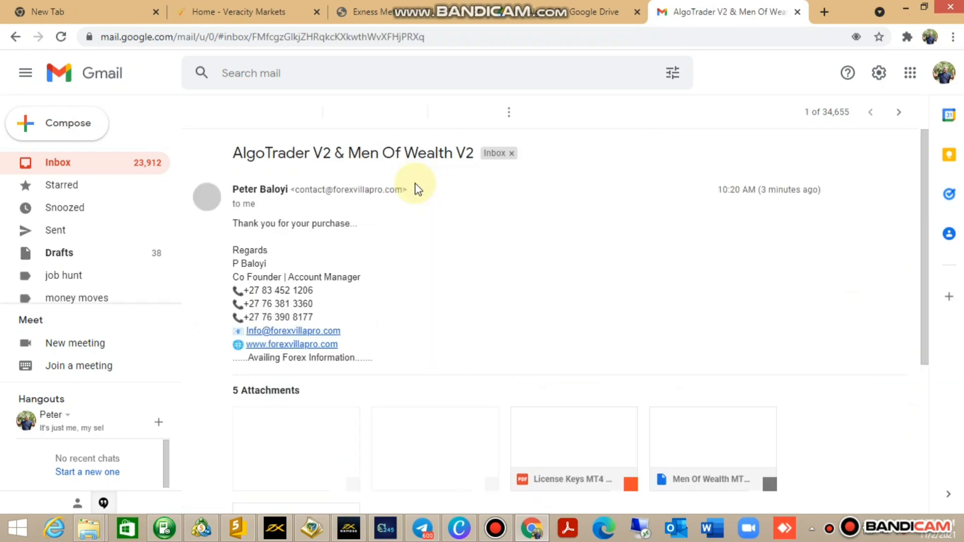
Step: Scroll to the email's attachments and download Algotrade V2 MT5.ex5
scroll("down", 3)
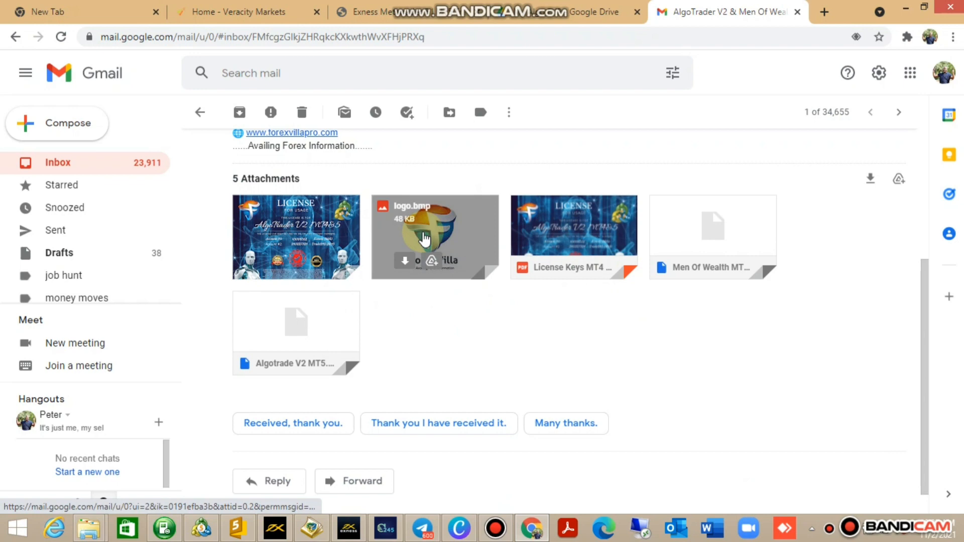
mouse_move(563, 236)
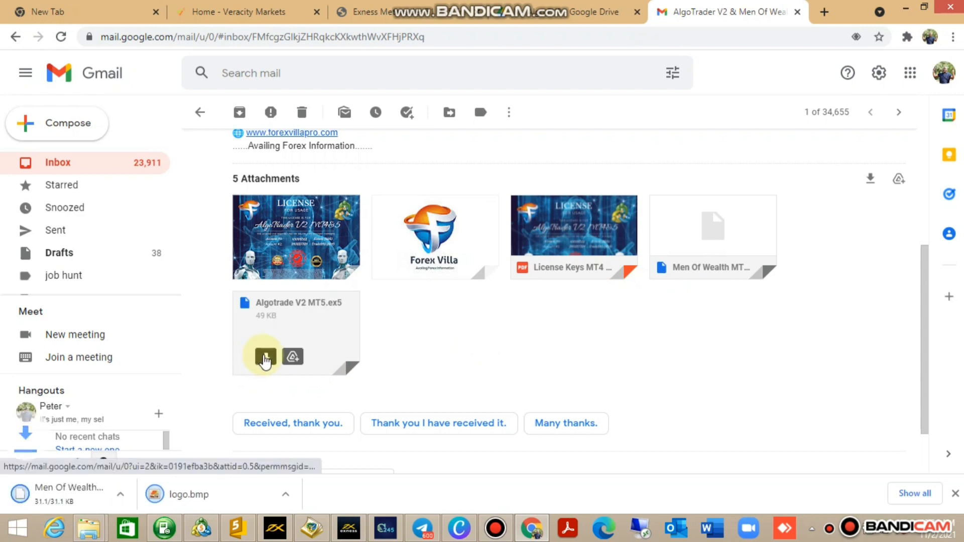
left_click(265, 356)
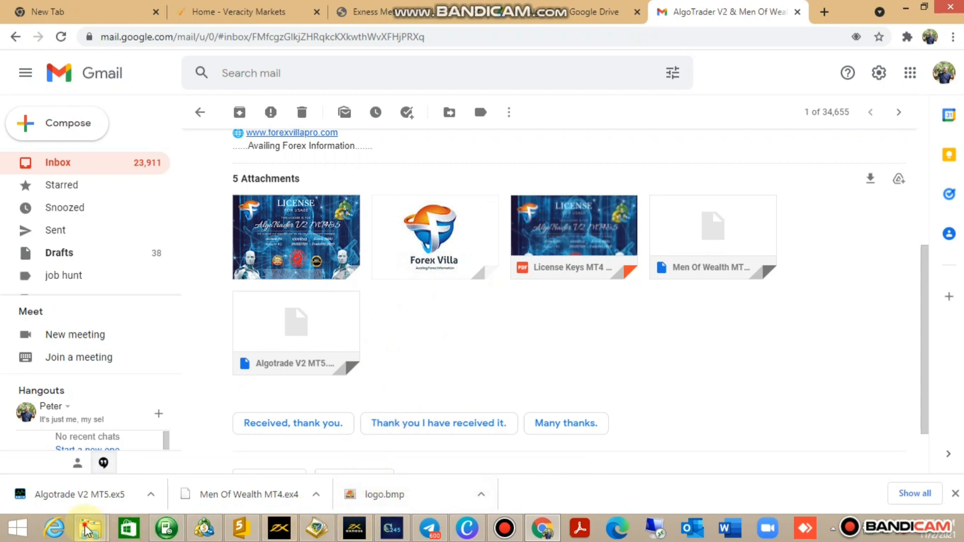
Step: Open Downloads in File Explorer and locate the Men Of Wealth MT4 file and License Keys PDF
left_click(89, 526)
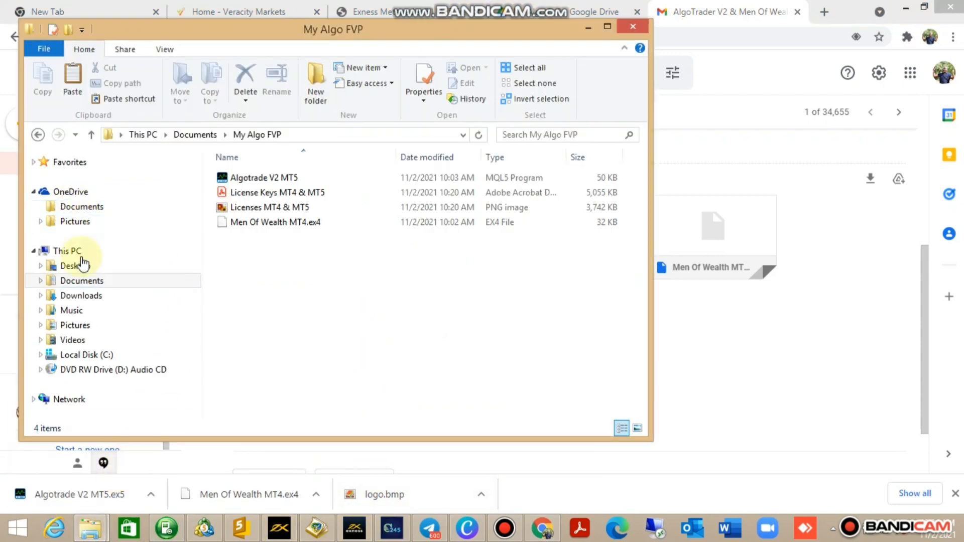
left_click(80, 295)
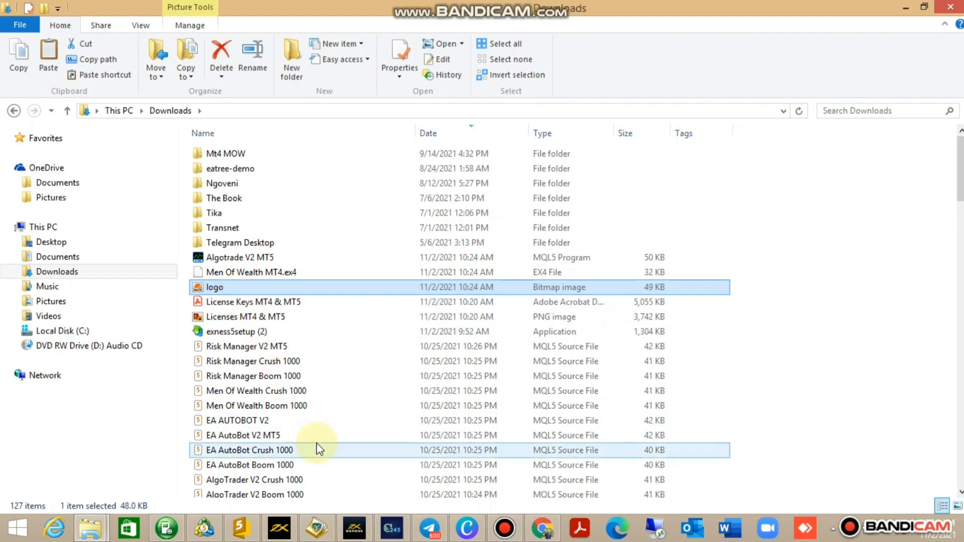
mouse_move(242, 277)
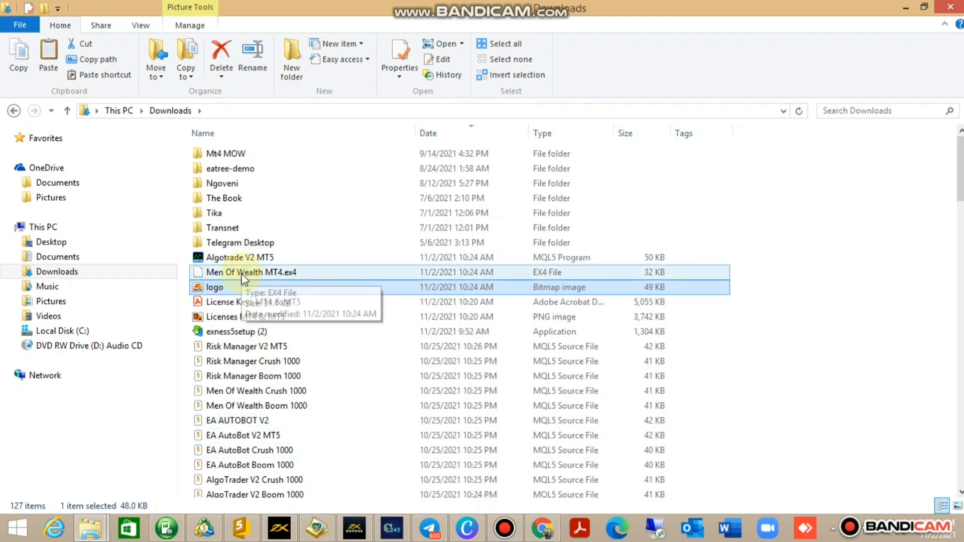
left_click(352, 527)
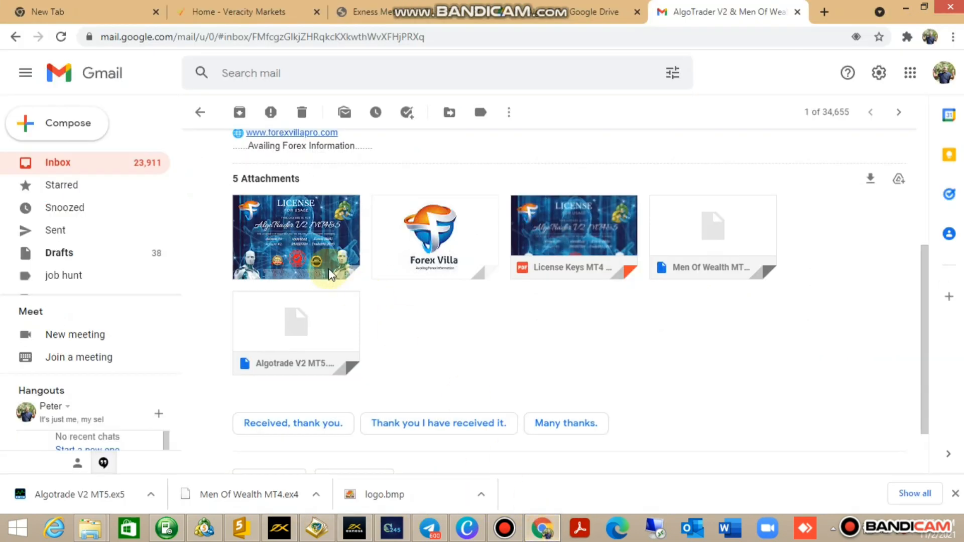
mouse_move(474, 375)
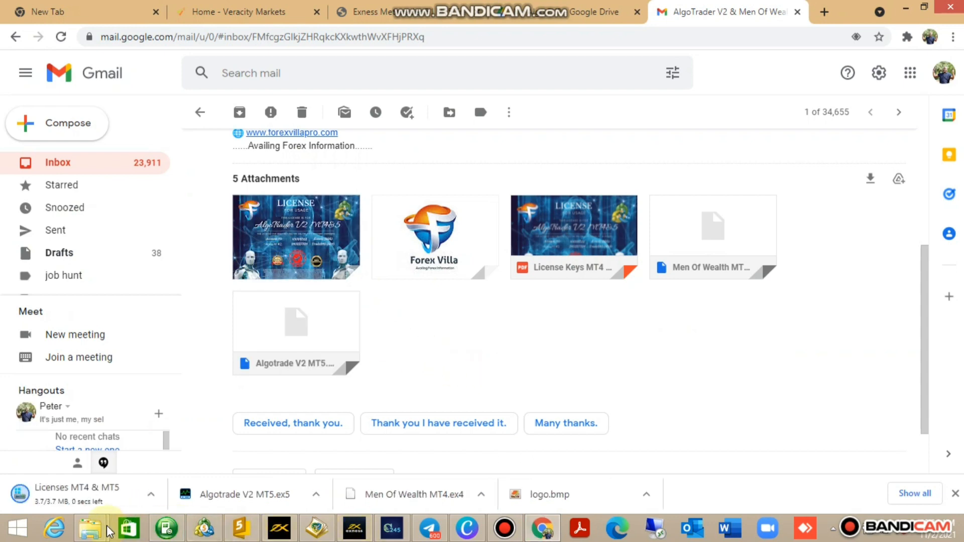
left_click(89, 528)
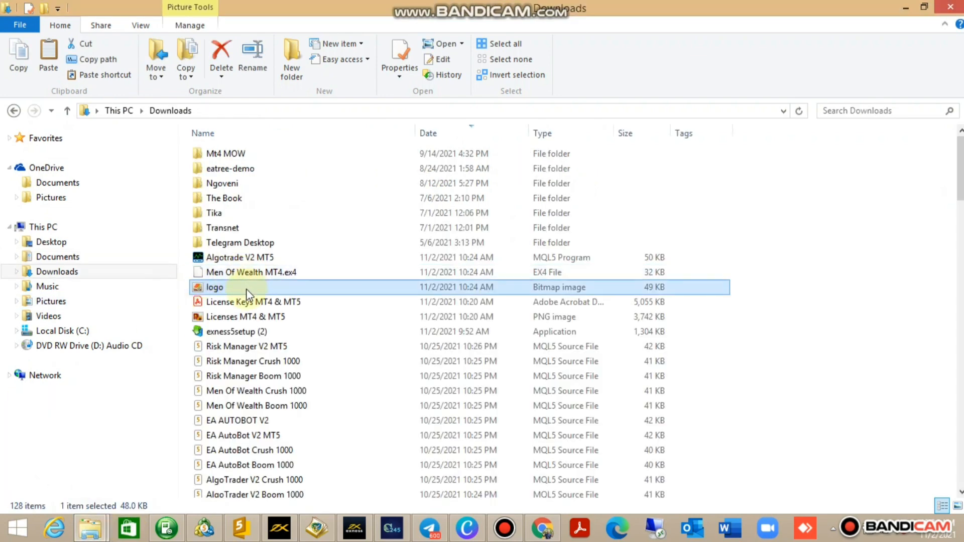
left_click(252, 302)
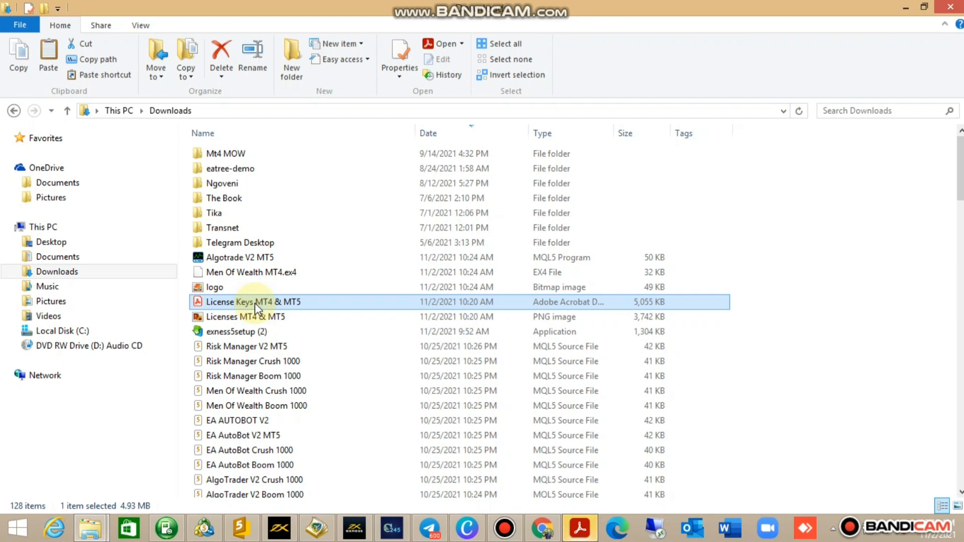
Step: Open the License Keys MT4 & MT5 PDF in Acrobat Reader at full size
double_click(235, 302)
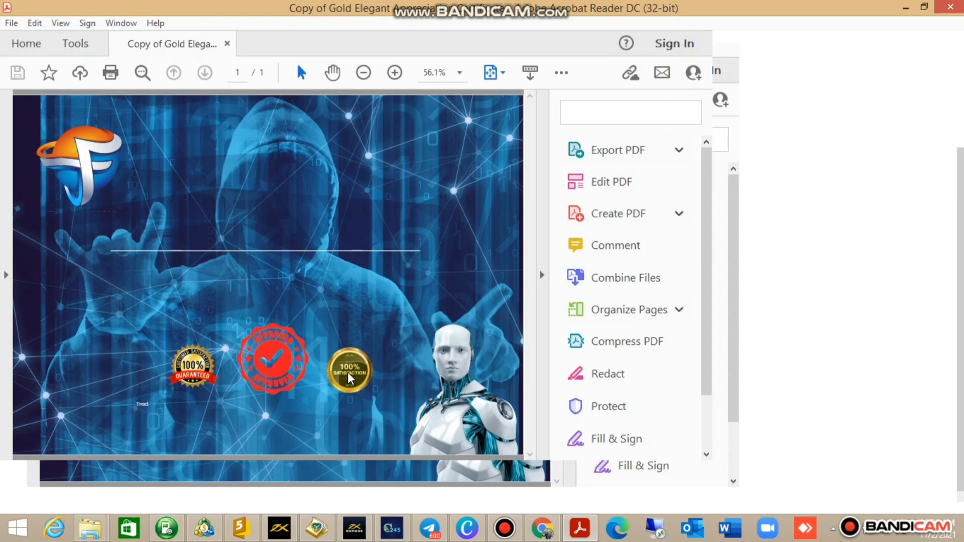
left_click(395, 72)
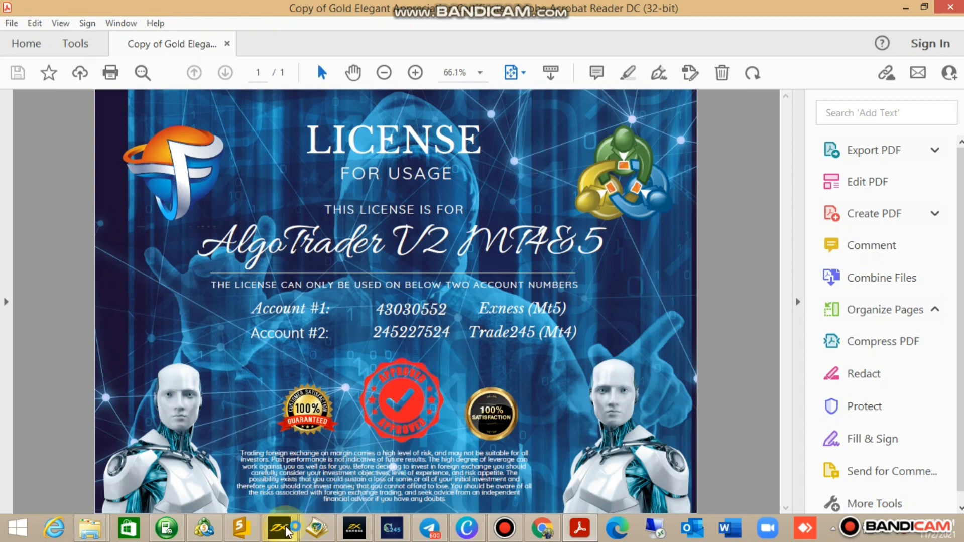
left_click(283, 527)
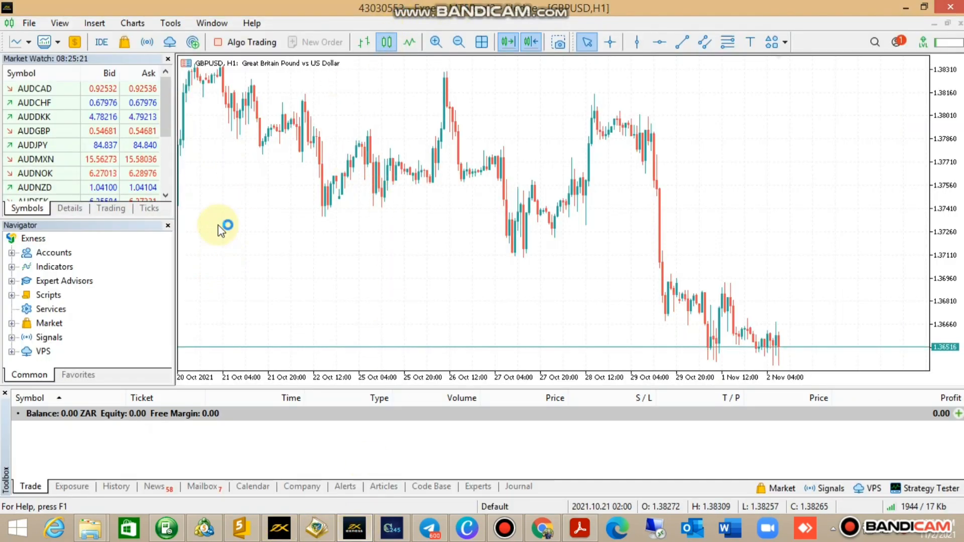
Step: In Options > Expert Advisors, untick 'Disable algorithmic trading when the profile has been changed' and confirm
left_click(170, 23)
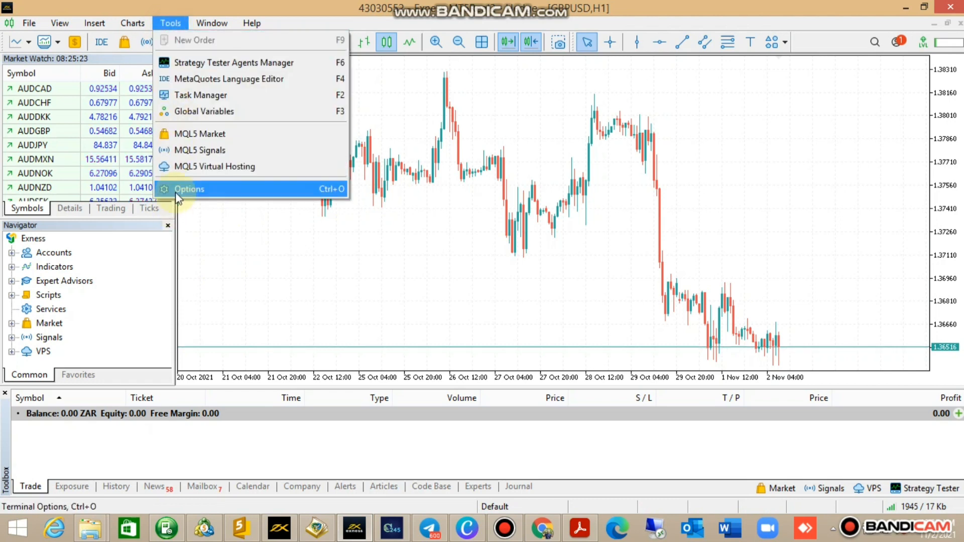
left_click(189, 189)
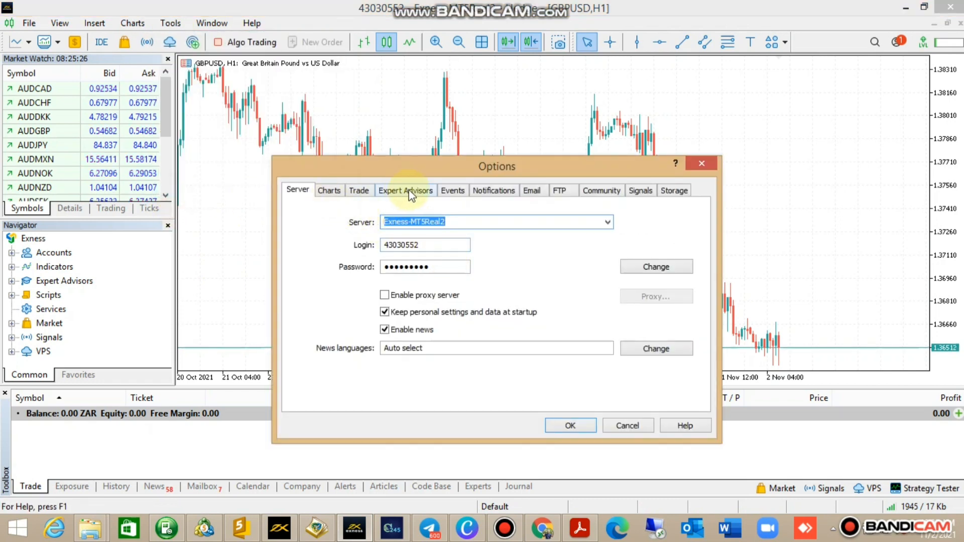
left_click(405, 190)
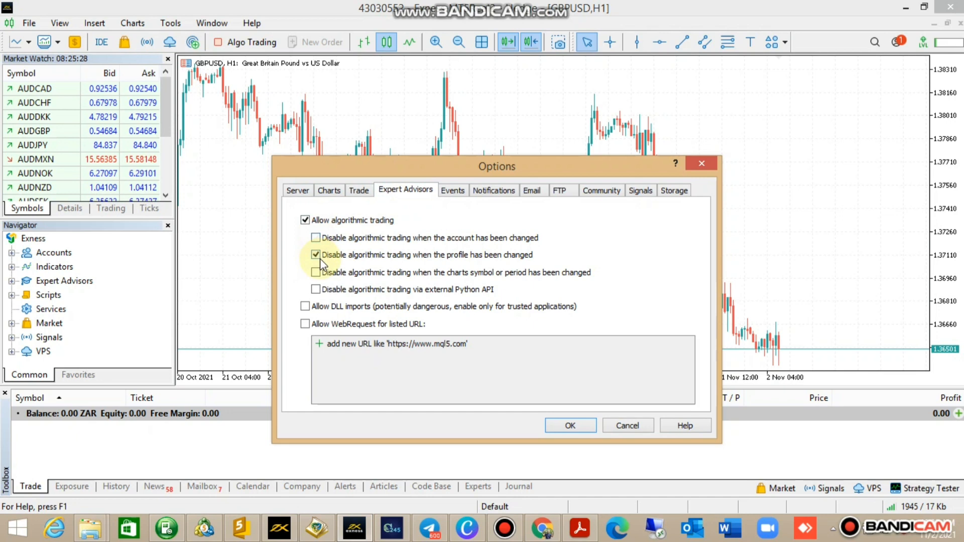
left_click(315, 255)
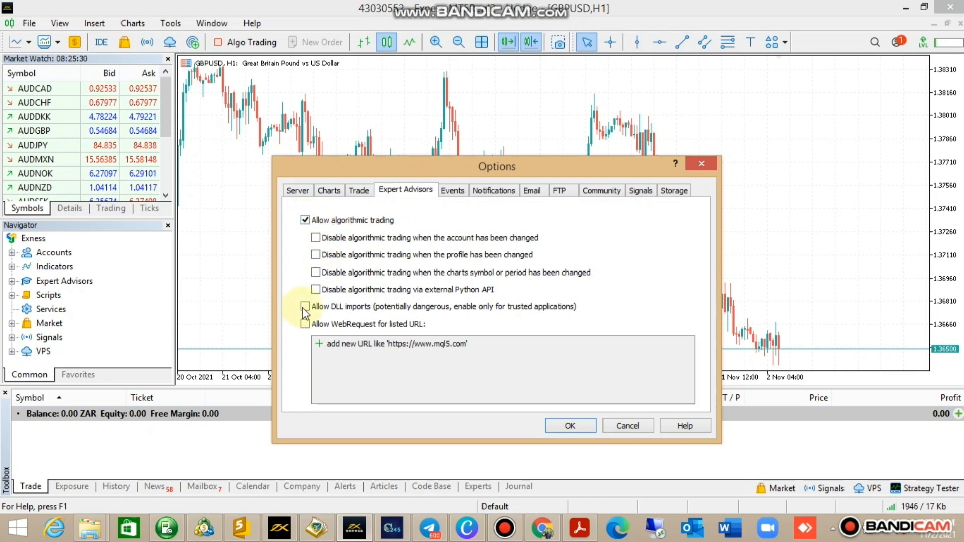
left_click(570, 425)
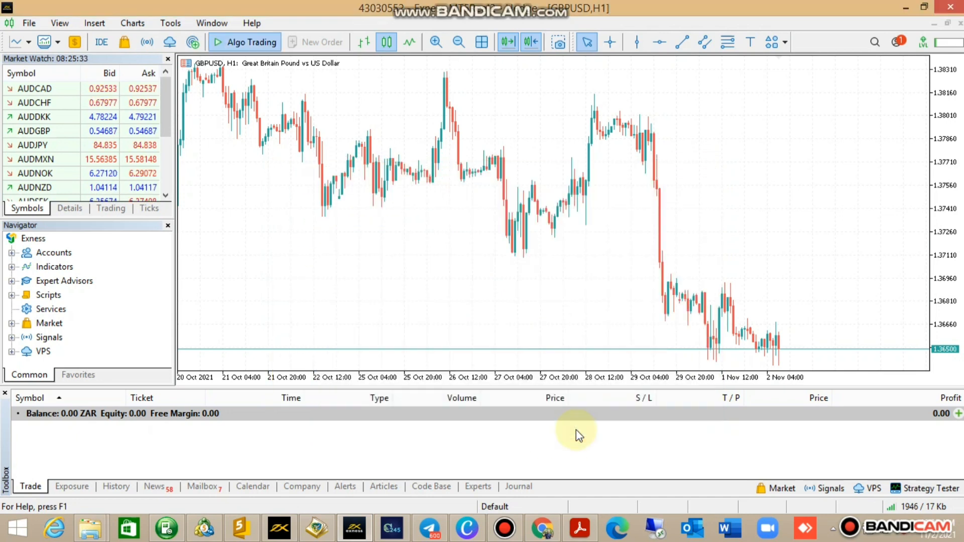
mouse_move(101, 41)
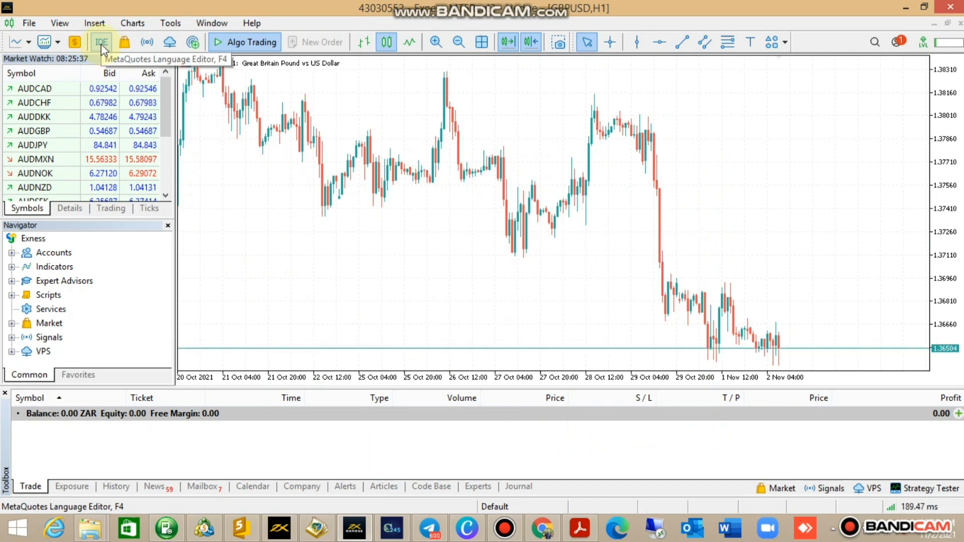
Step: Launch MetaEditor and open its Experts folder on disk from the Navigator
left_click(170, 23)
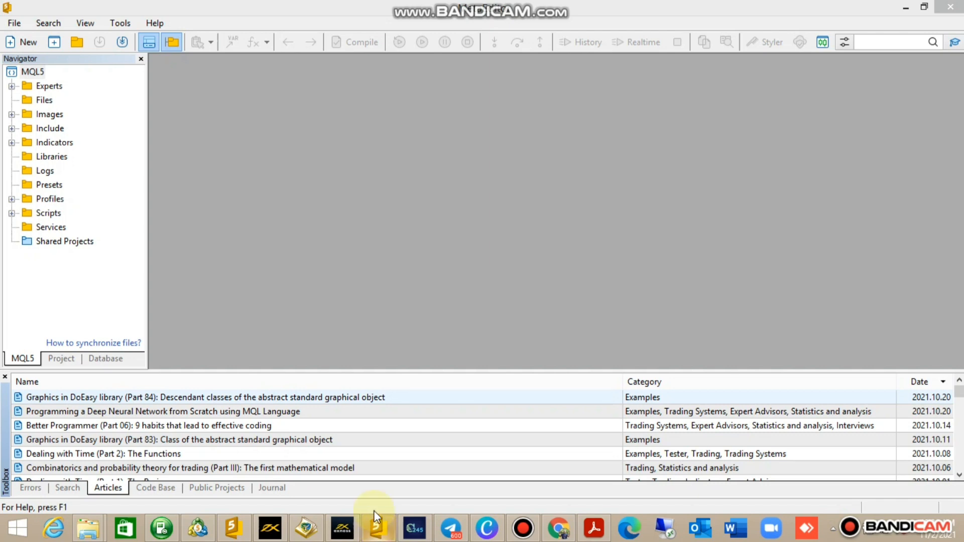
right_click(44, 86)
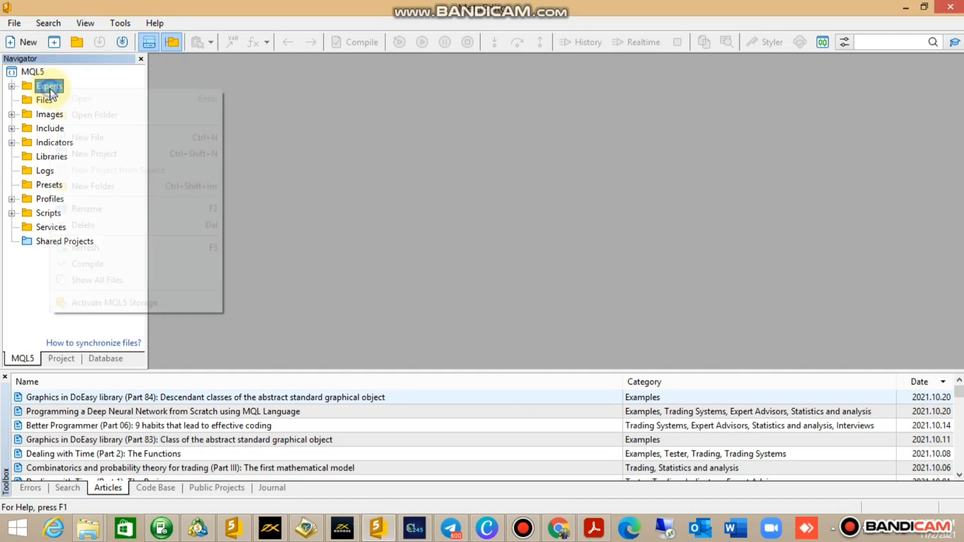
left_click(95, 114)
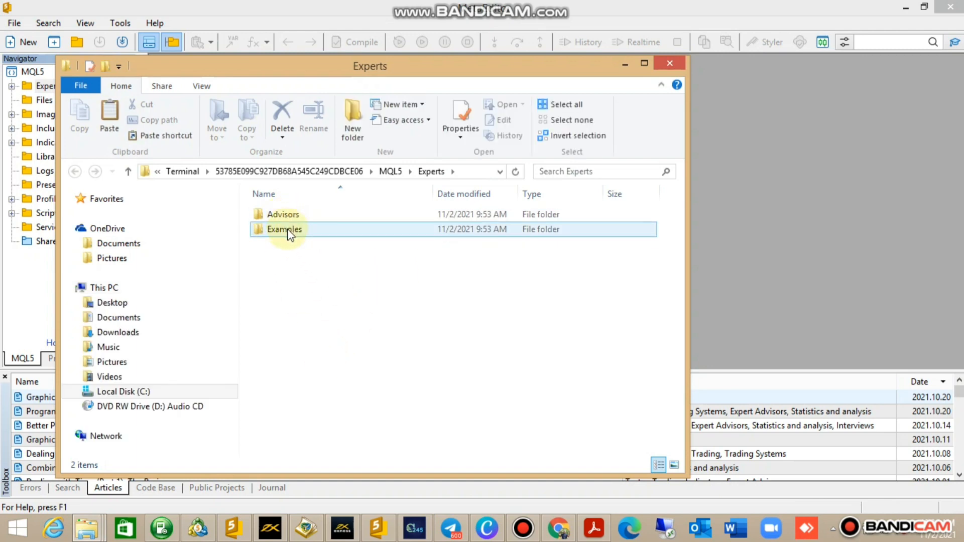
Step: Go up to the MQL5 folder and into its Experts folder
left_click(302, 303)
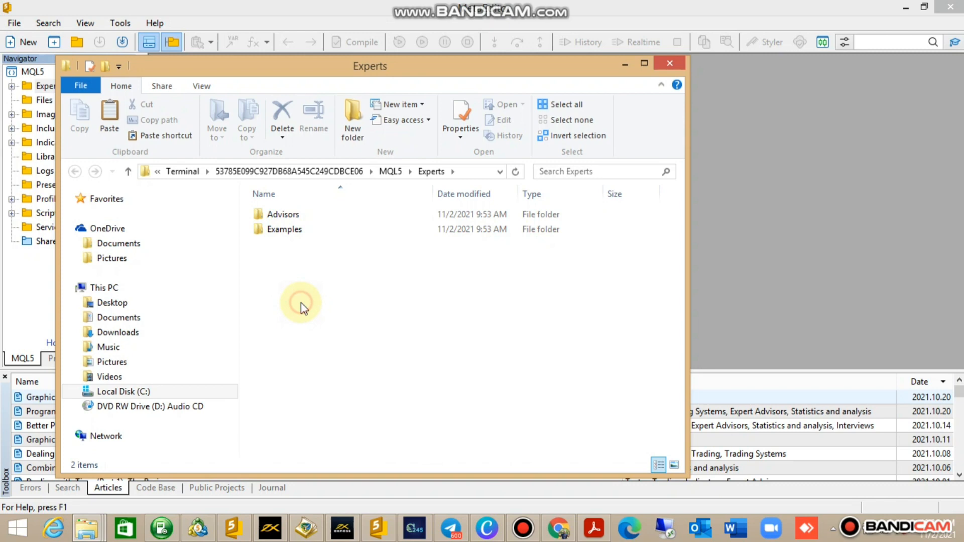
left_click(391, 172)
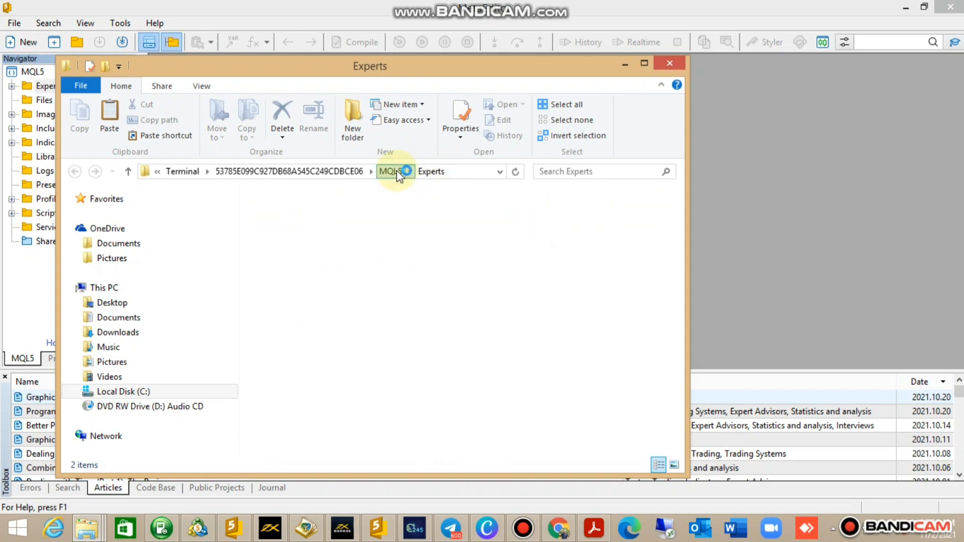
left_click(390, 171)
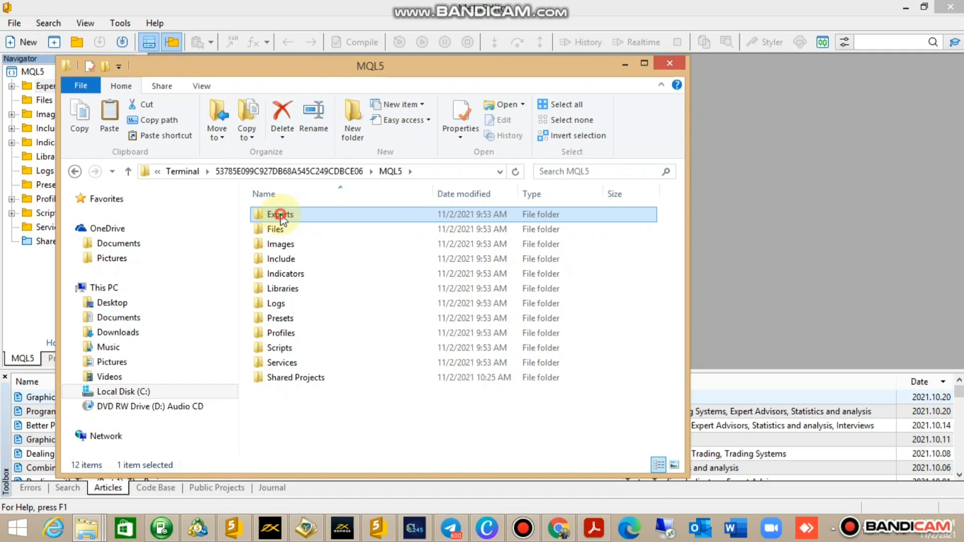
double_click(278, 214)
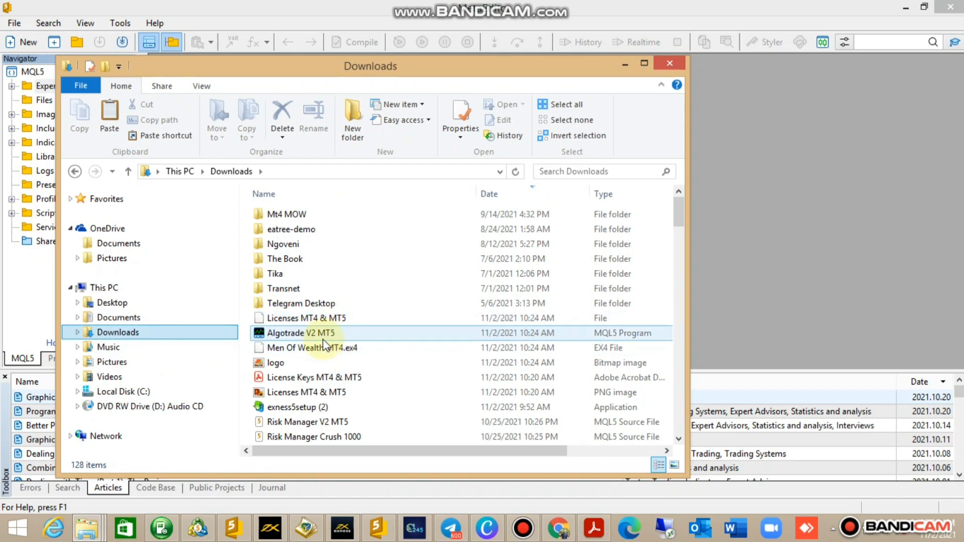
Step: Copy the Algotrade V2 MT5 file into Experts, then return to MQL5
left_click(302, 333)
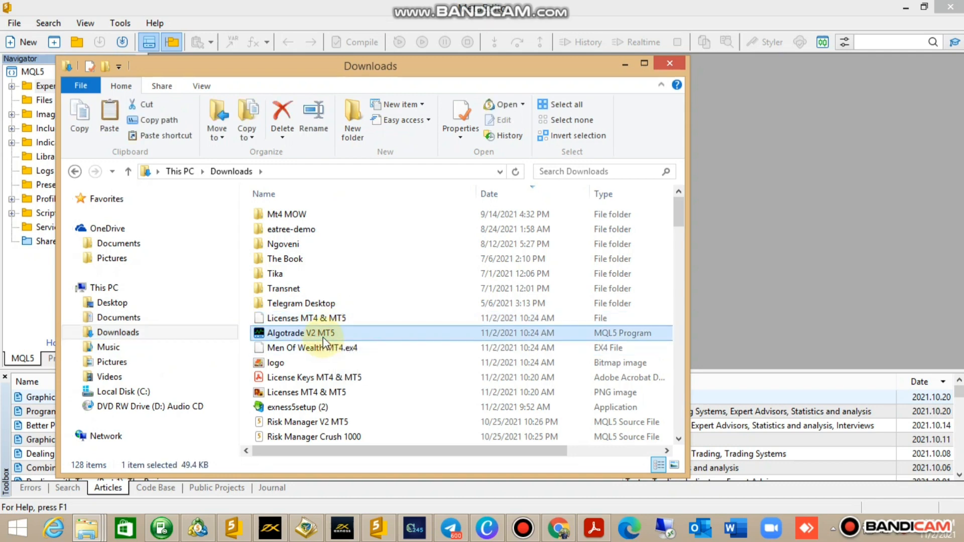
right_click(301, 333)
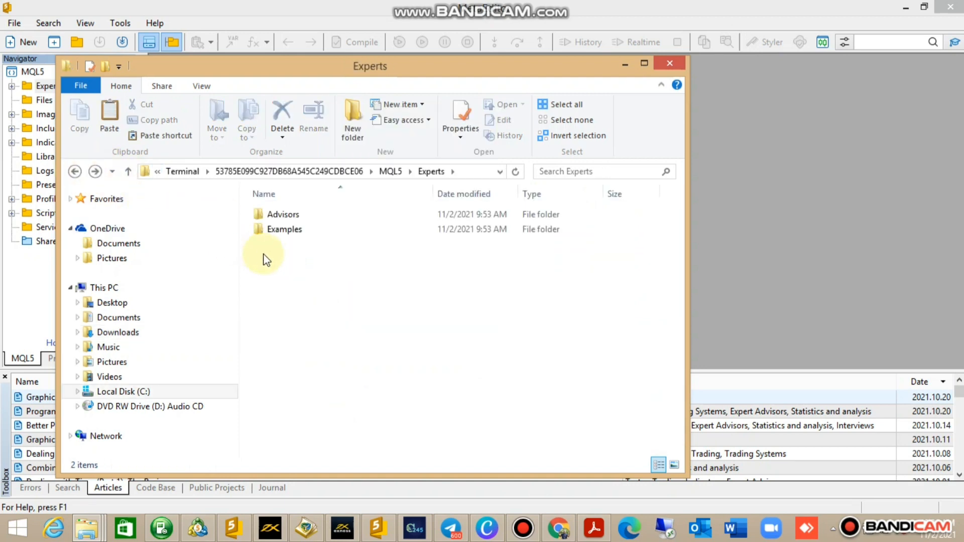
right_click(263, 258)
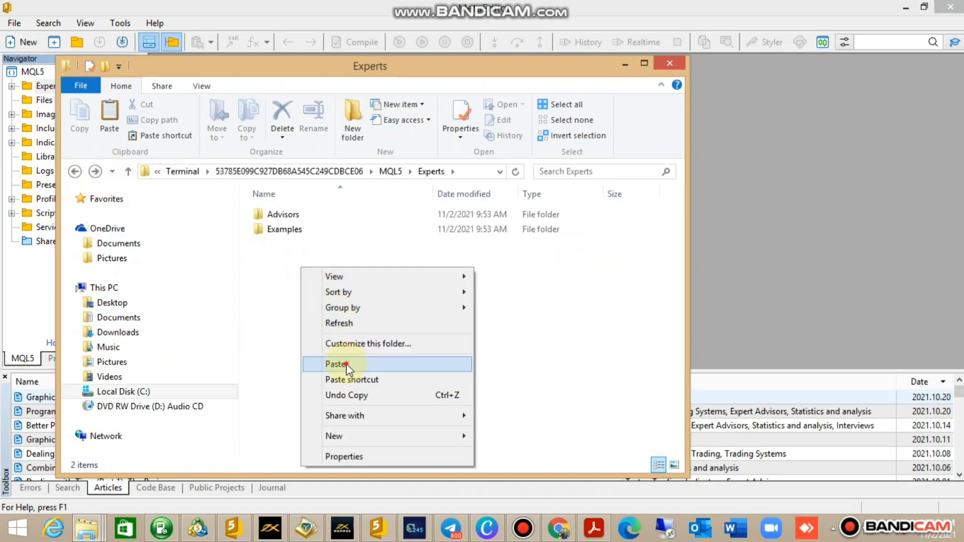
left_click(344, 364)
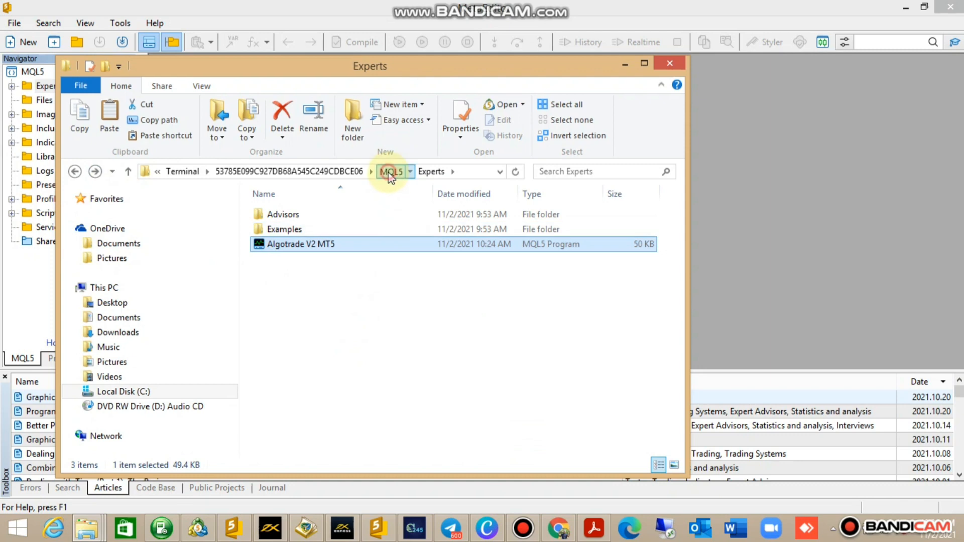
left_click(390, 171)
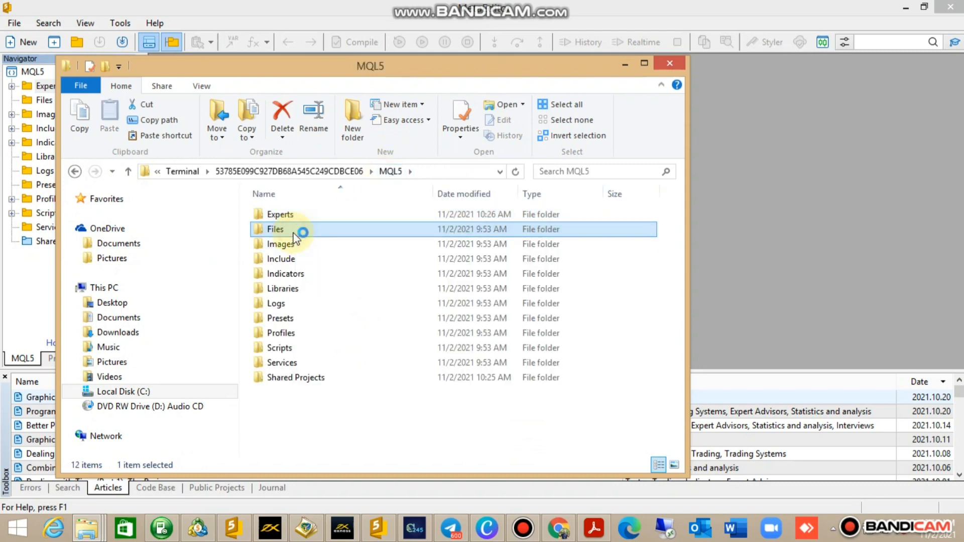
Step: Paste the logo image into MQL5\Files, then go back to the MQL5 folder
double_click(275, 229)
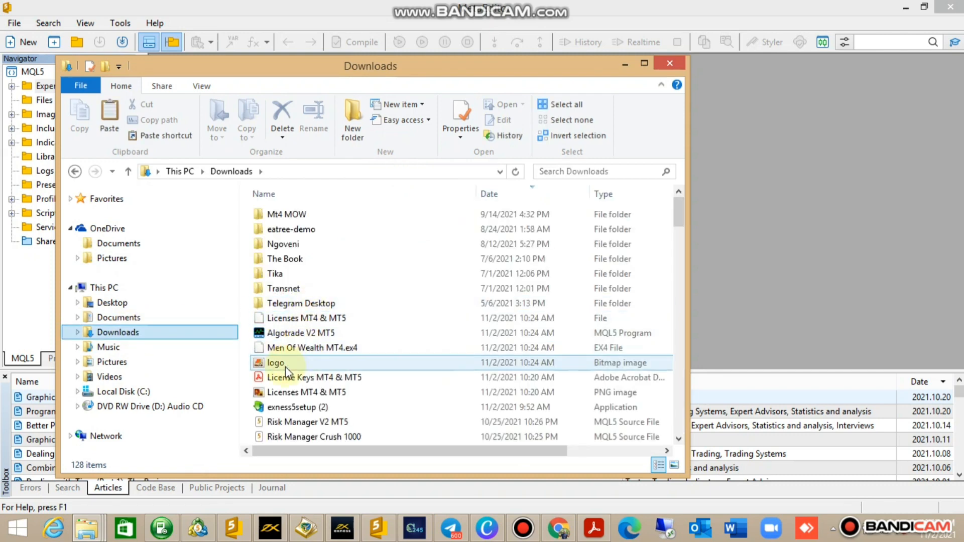
right_click(276, 363)
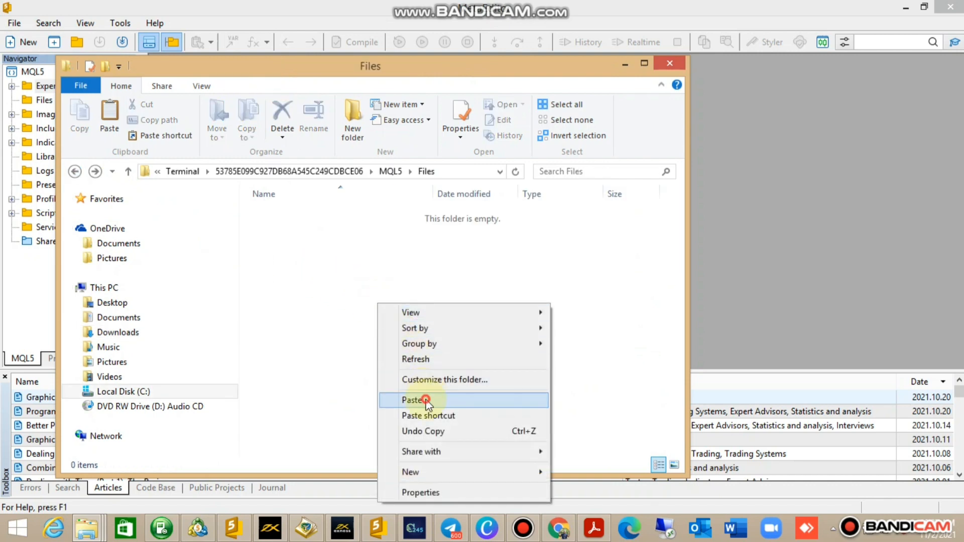
left_click(422, 399)
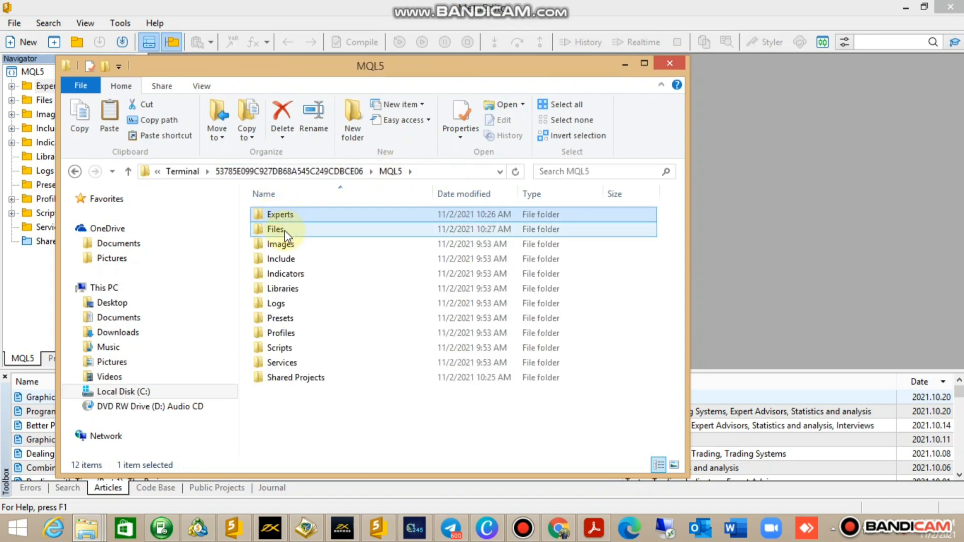
left_click(275, 229)
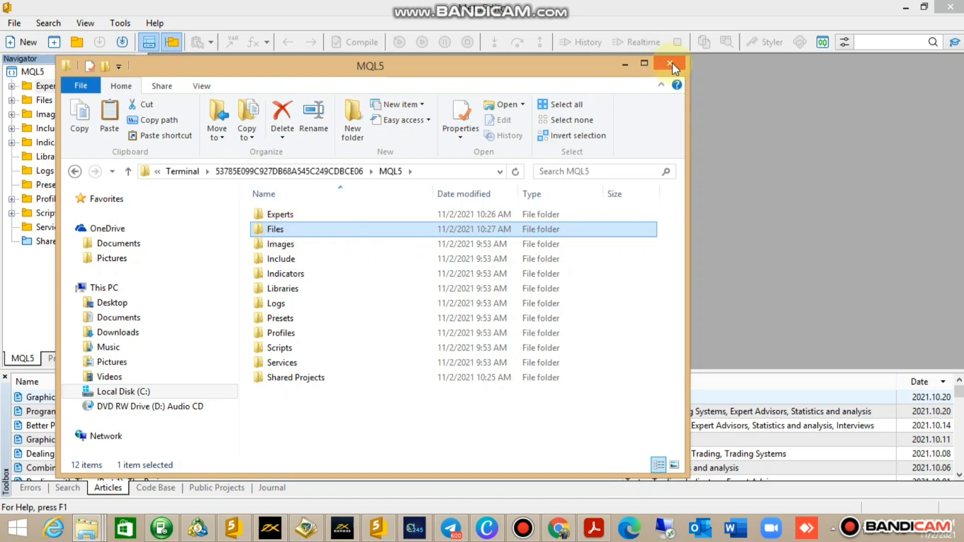
Step: Close File Explorer and refresh Expert Advisors in the MT5 Navigator
left_click(669, 63)
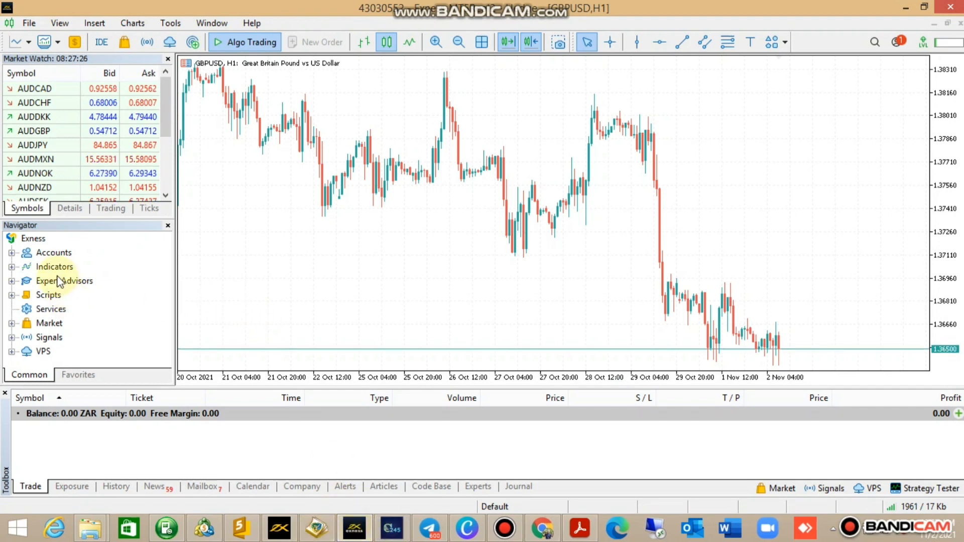
right_click(64, 281)
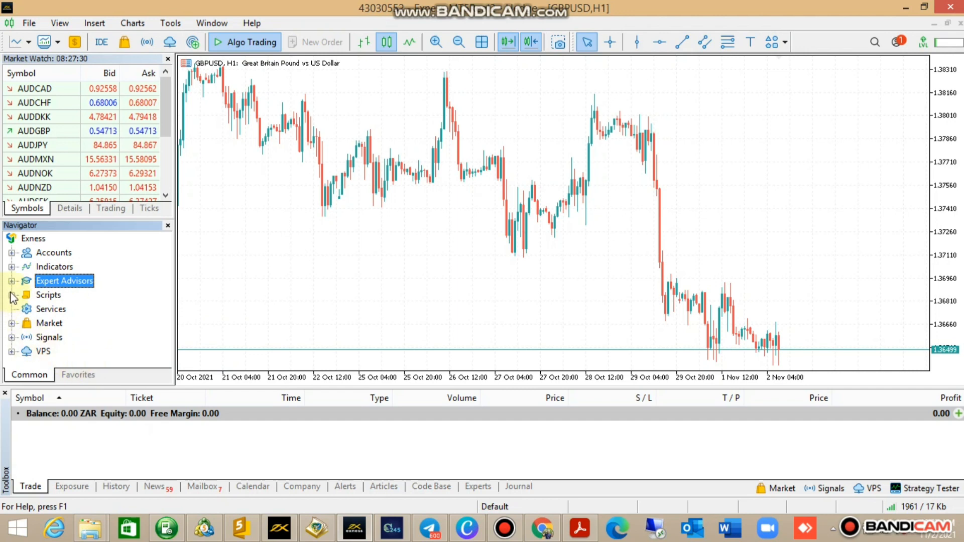
Step: Attach Algotrade V2 MT5 to the GBPUSD chart, review its inputs, and confirm
left_click(11, 281)
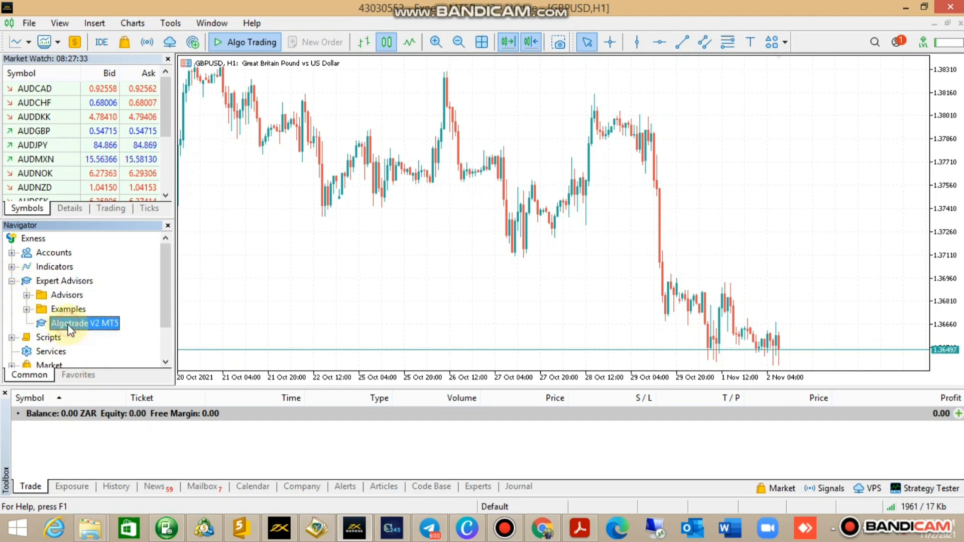
right_click(67, 323)
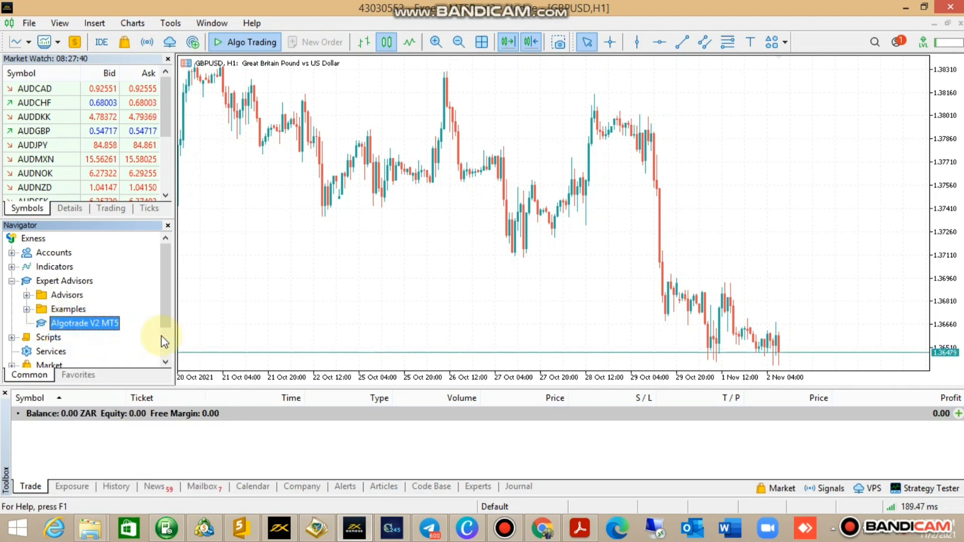
double_click(84, 324)
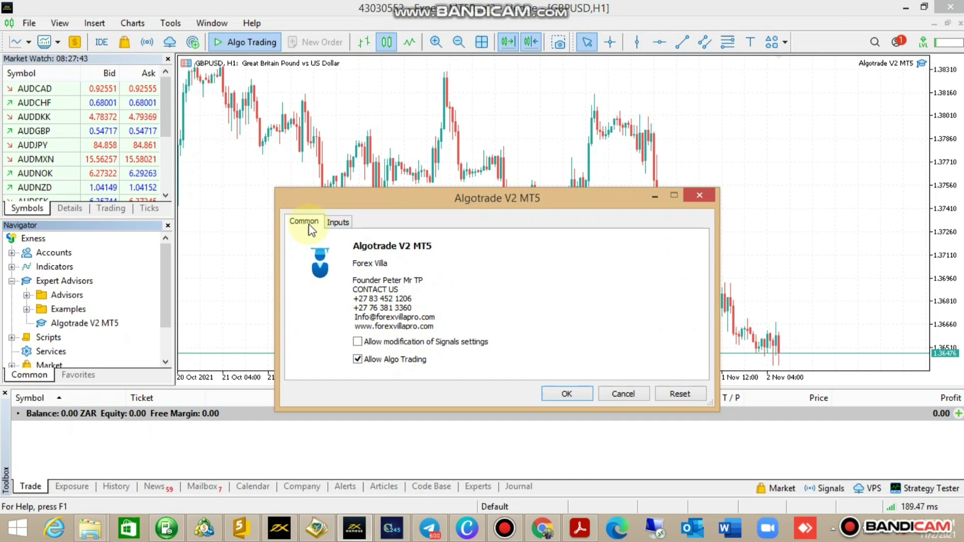
left_click(337, 221)
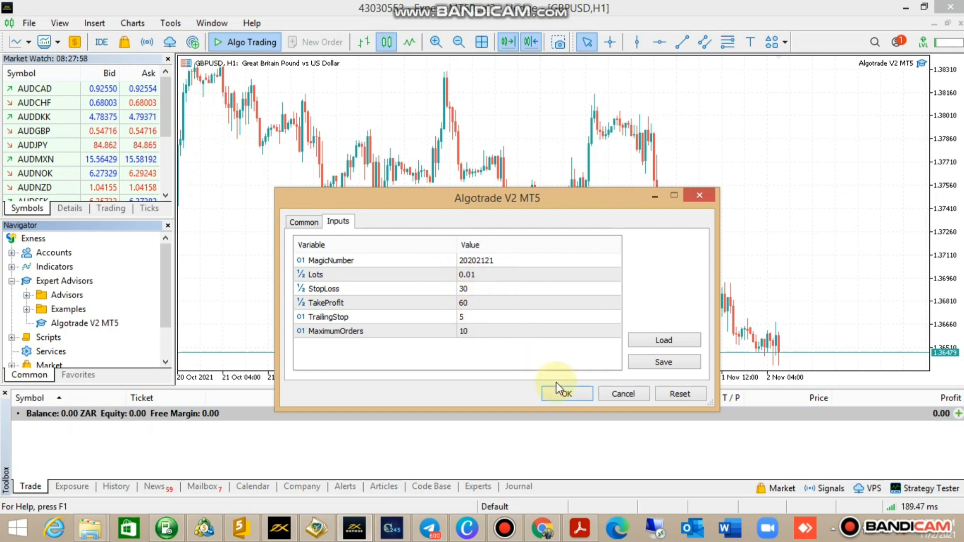
left_click(566, 393)
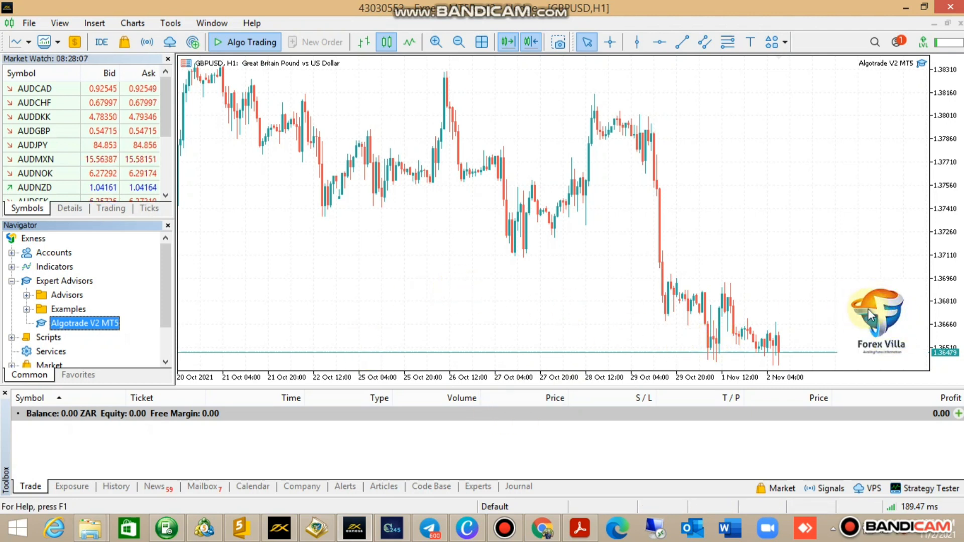
mouse_move(228, 83)
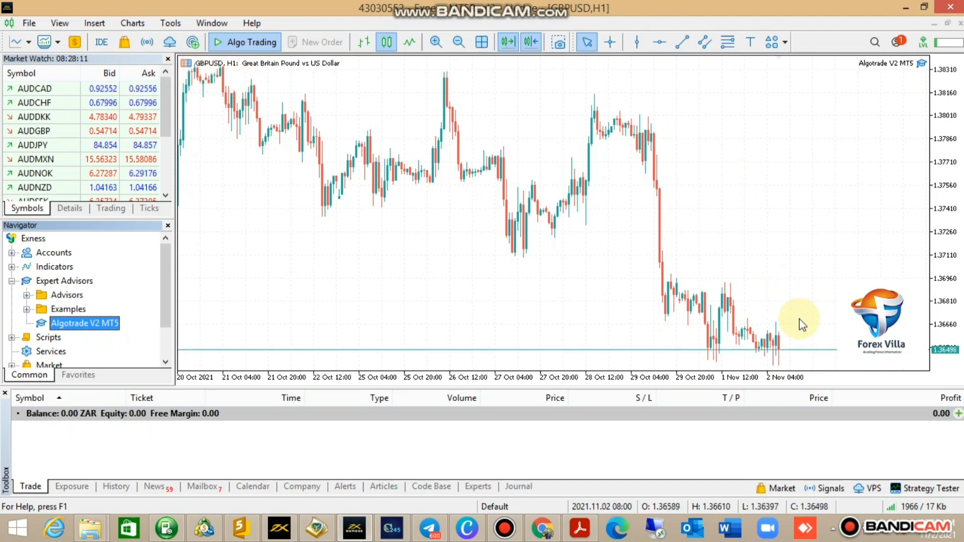
mouse_move(853, 317)
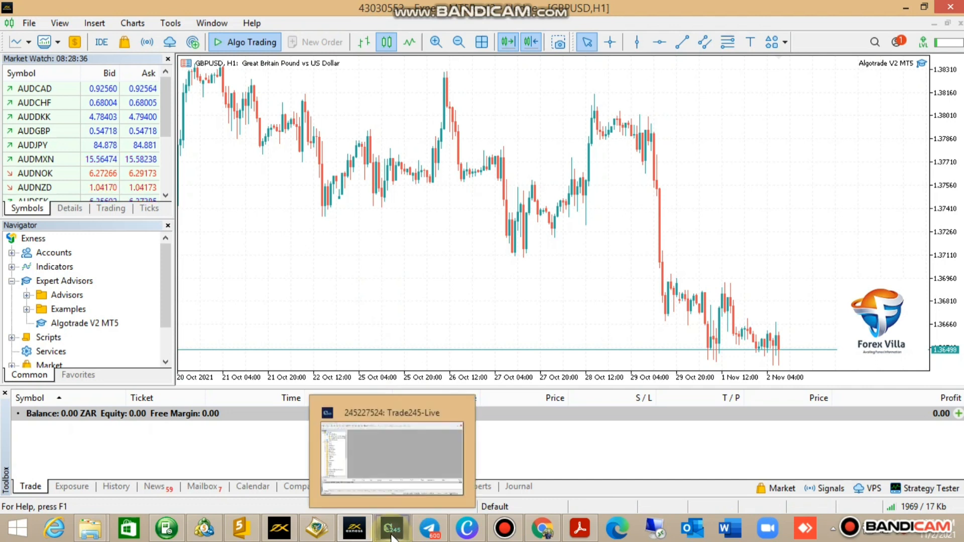
Step: Switch to MetaTrader 4 and save options allowing automated trading and DLL imports
left_click(391, 528)
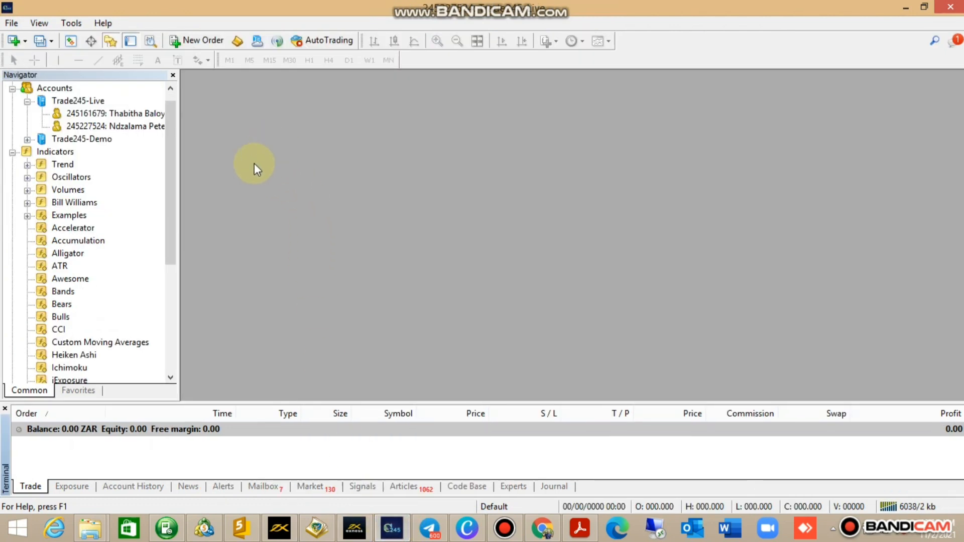
mouse_move(490, 16)
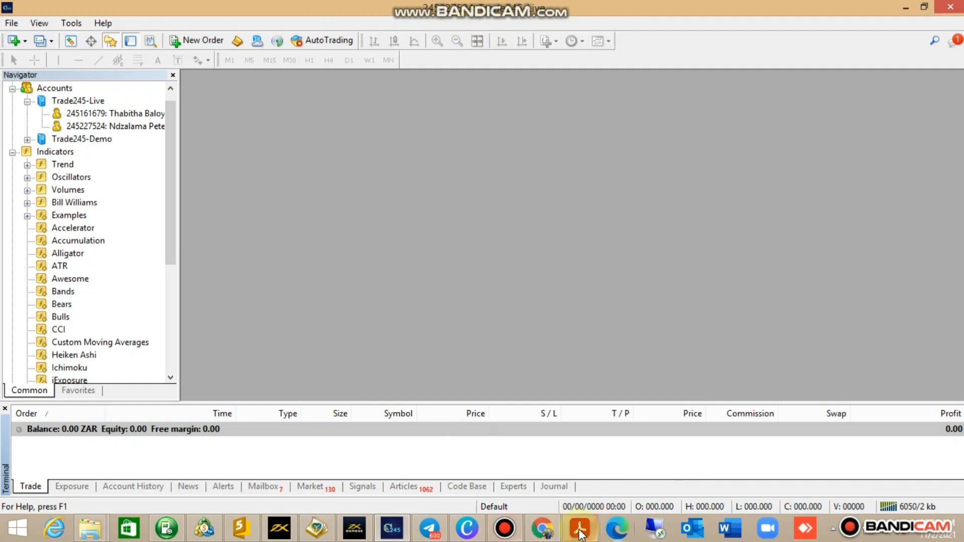
left_click(579, 528)
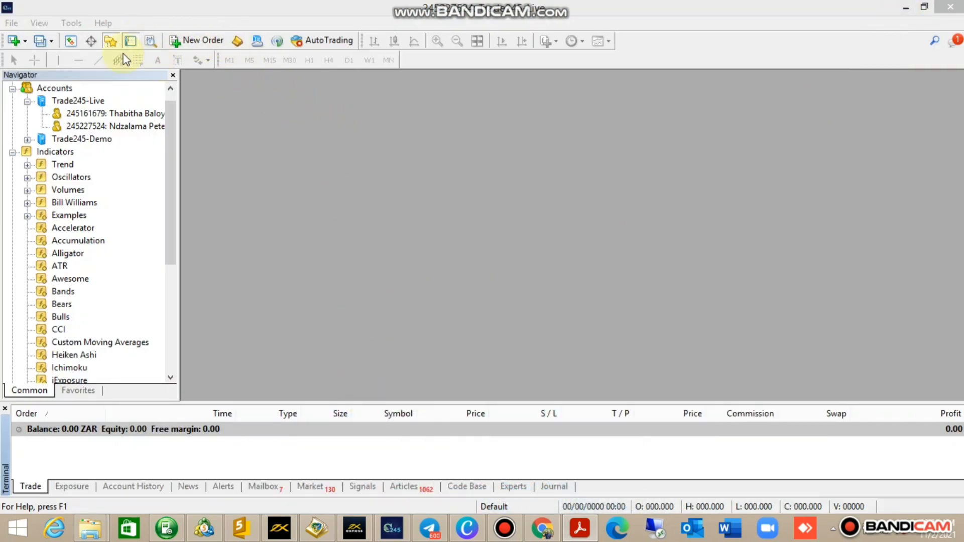
left_click(71, 23)
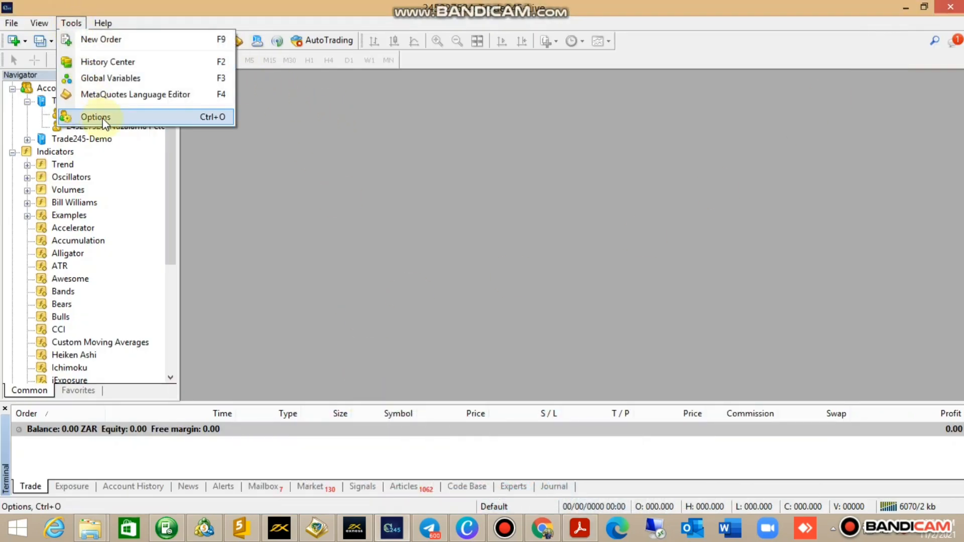
left_click(96, 117)
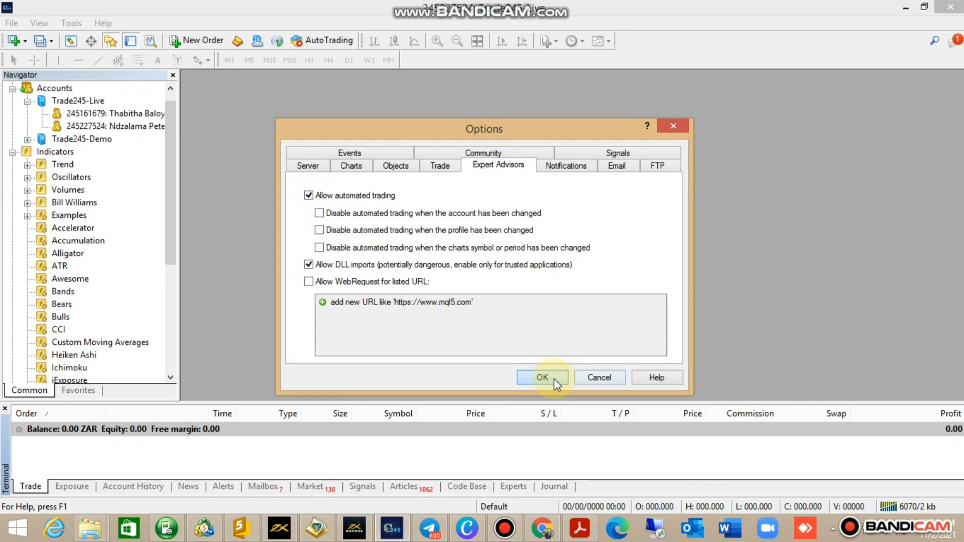
left_click(542, 377)
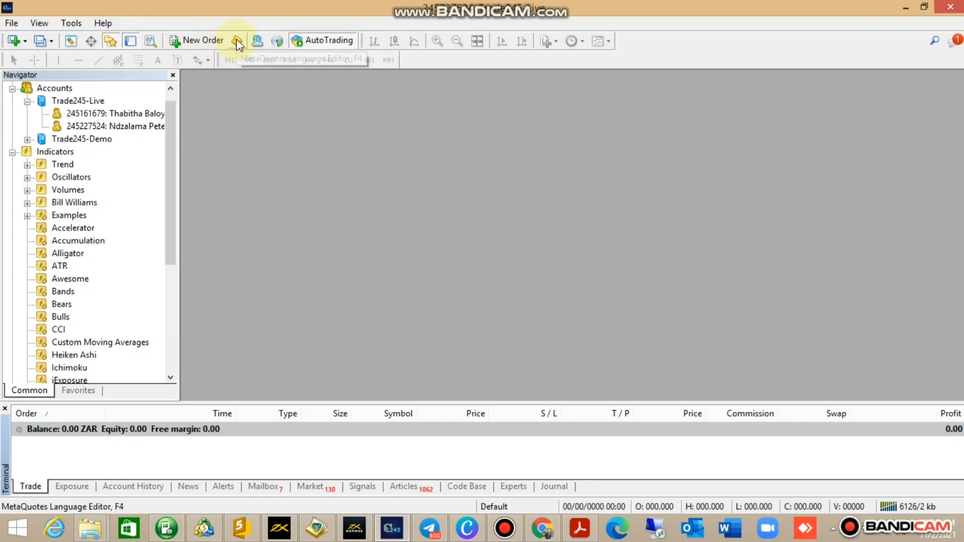
mouse_move(236, 43)
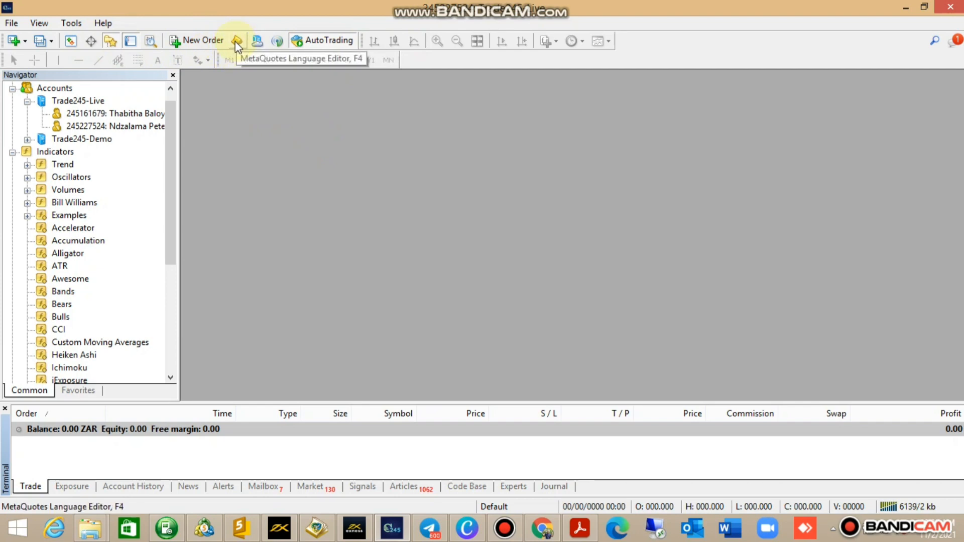
Step: Launch the MetaQuotes Language Editor from MetaTrader 4 and bring it forward
left_click(71, 23)
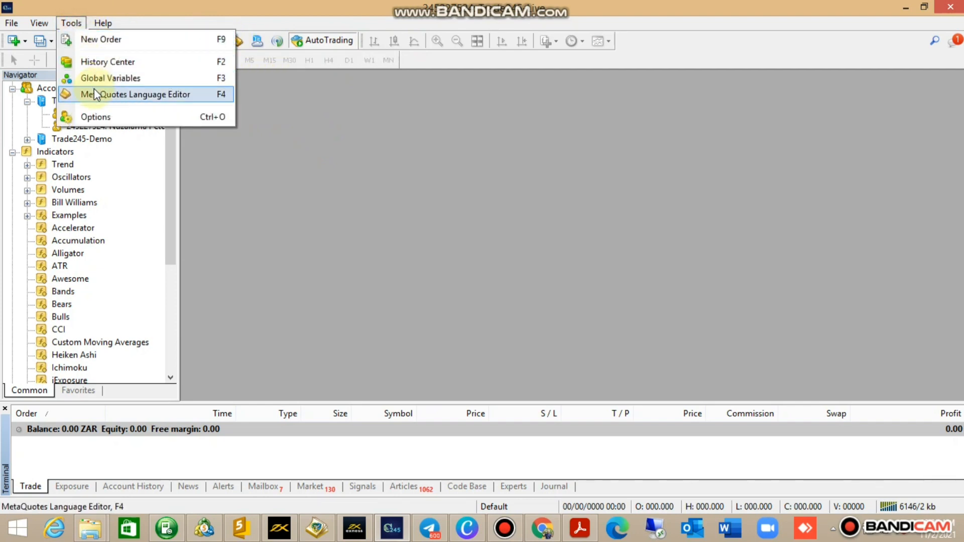
left_click(125, 94)
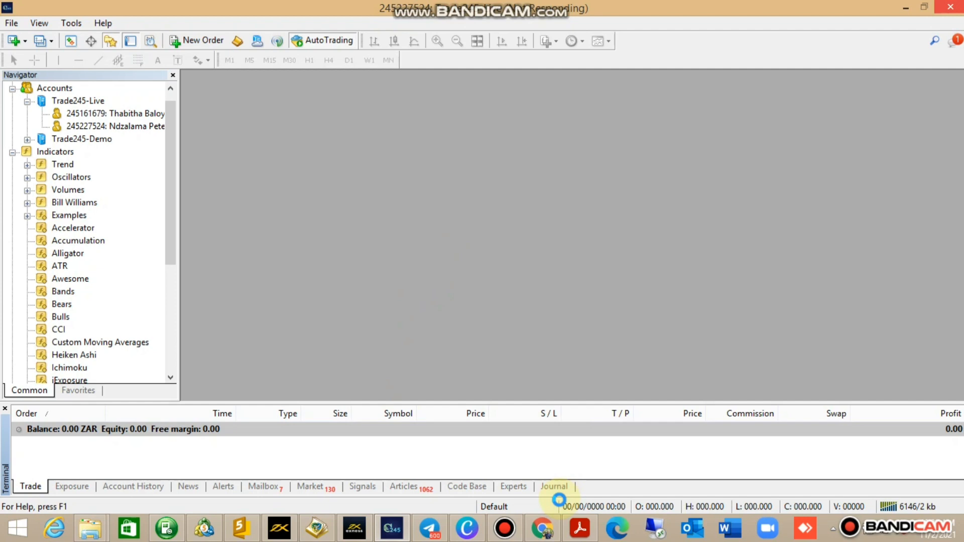
left_click(542, 528)
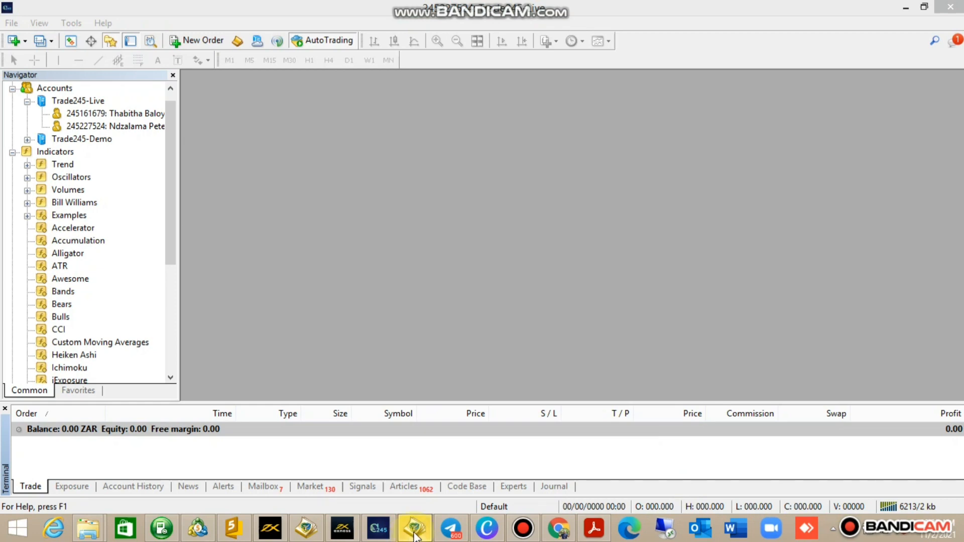
left_click(414, 527)
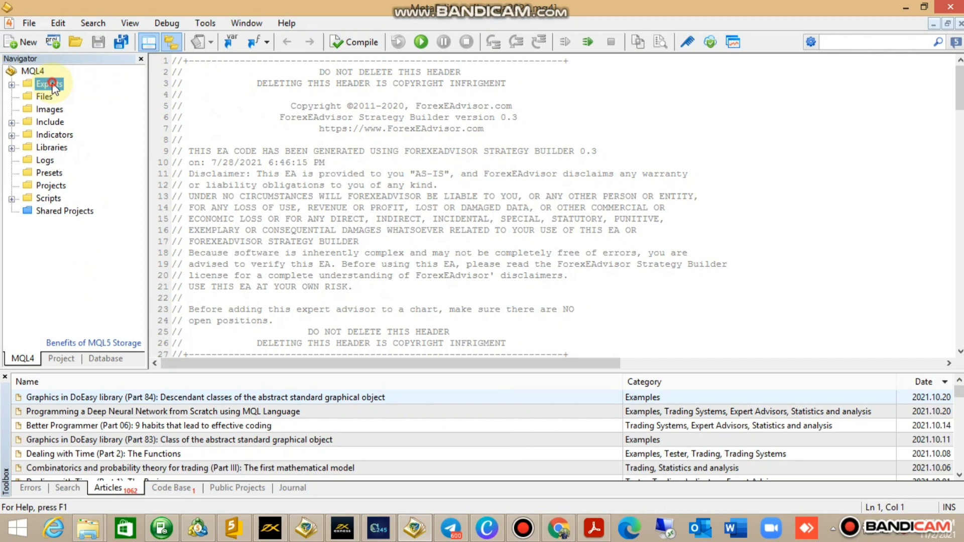
Step: Open the MQL4 Experts folder on disk in File Explorer
right_click(45, 84)
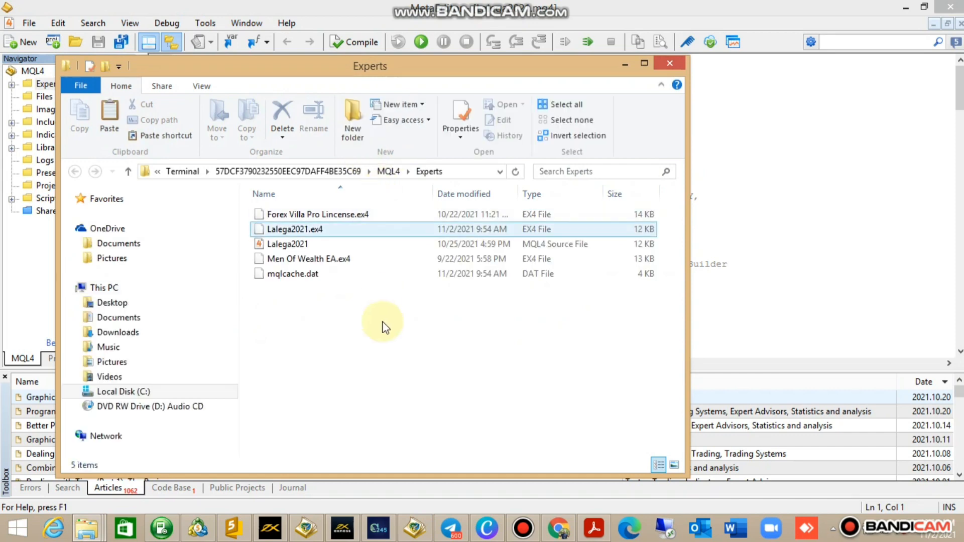
left_click(287, 244)
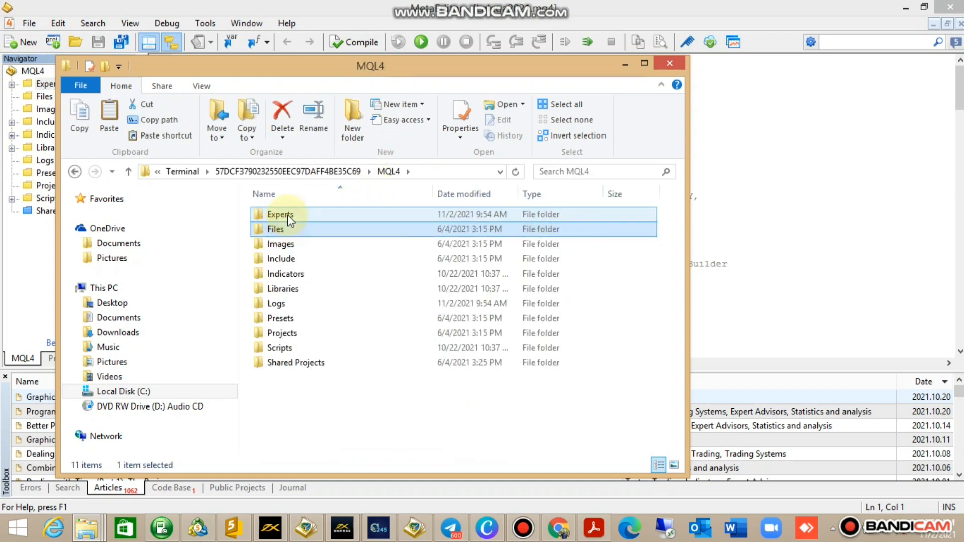
left_click(280, 215)
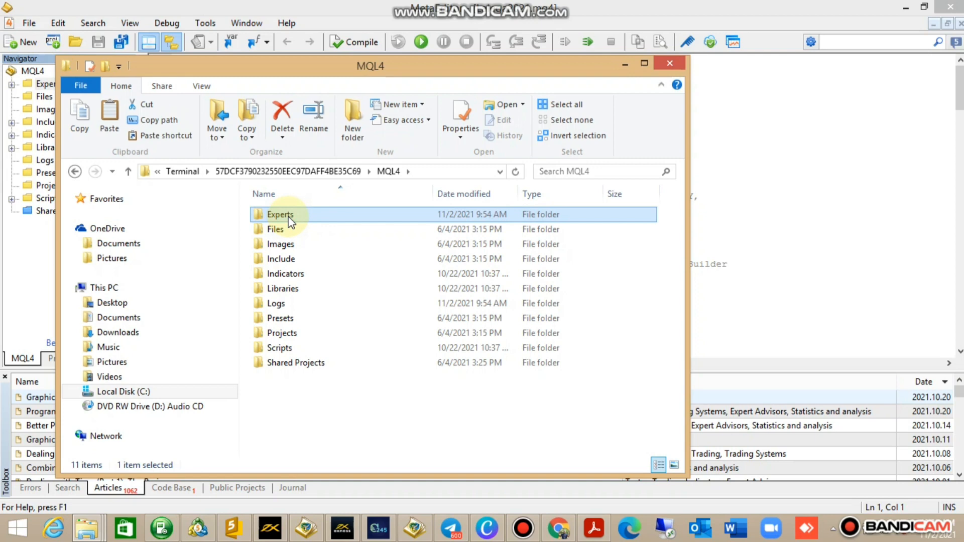
double_click(280, 215)
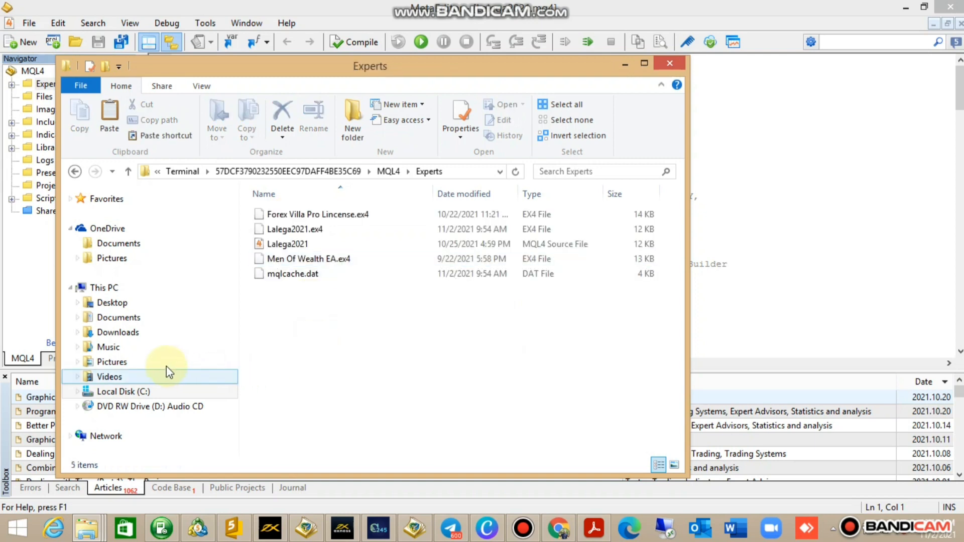
Step: Browse Documents and Downloads and bring up actions for the logo image
left_click(118, 317)
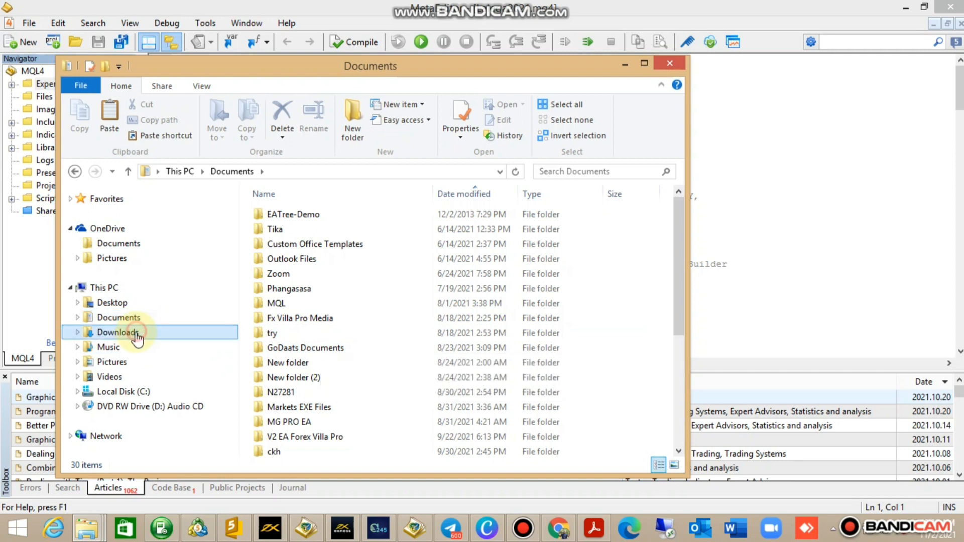
left_click(117, 333)
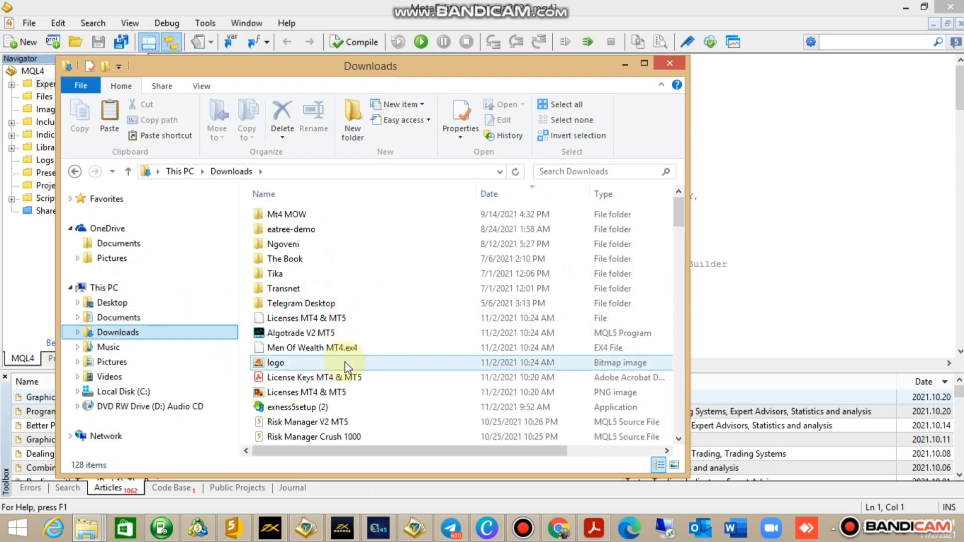
right_click(320, 348)
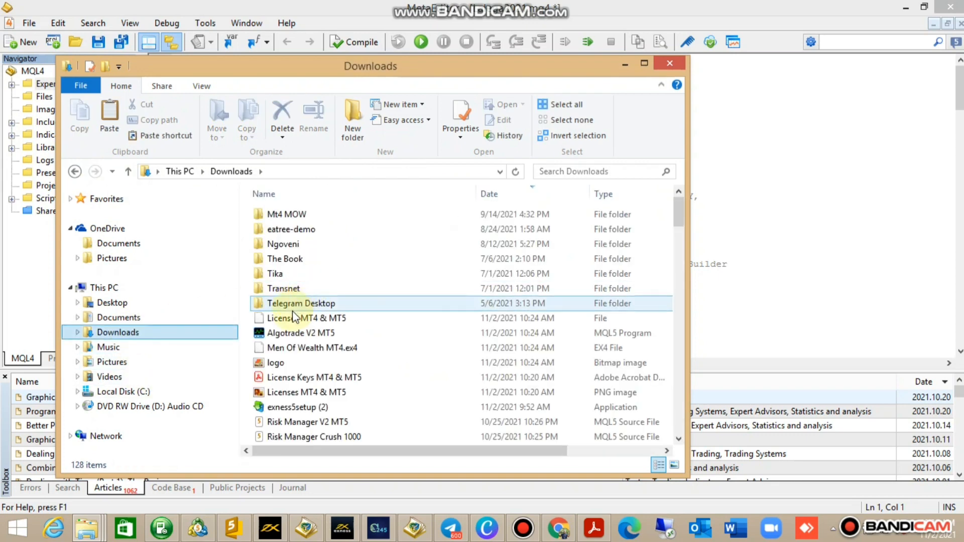
right_click(276, 362)
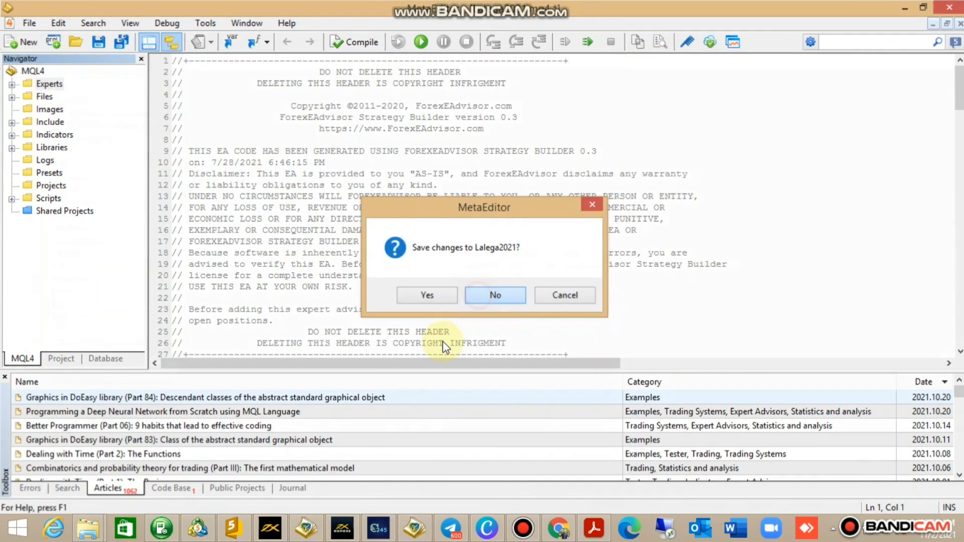
Step: Dismiss the Lalega2021 prompt, open a maximized GBPUSD chart, and refresh the Navigator
left_click(495, 295)
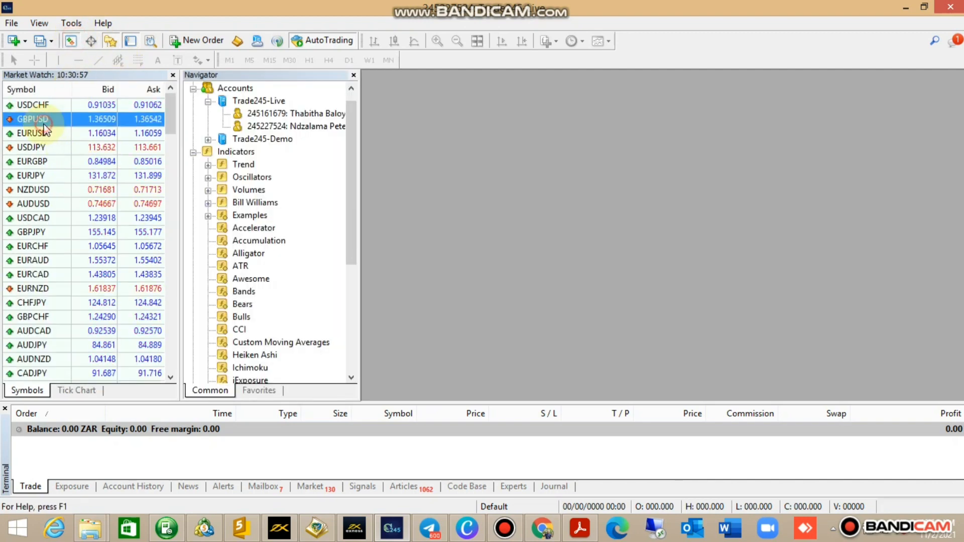
double_click(31, 119)
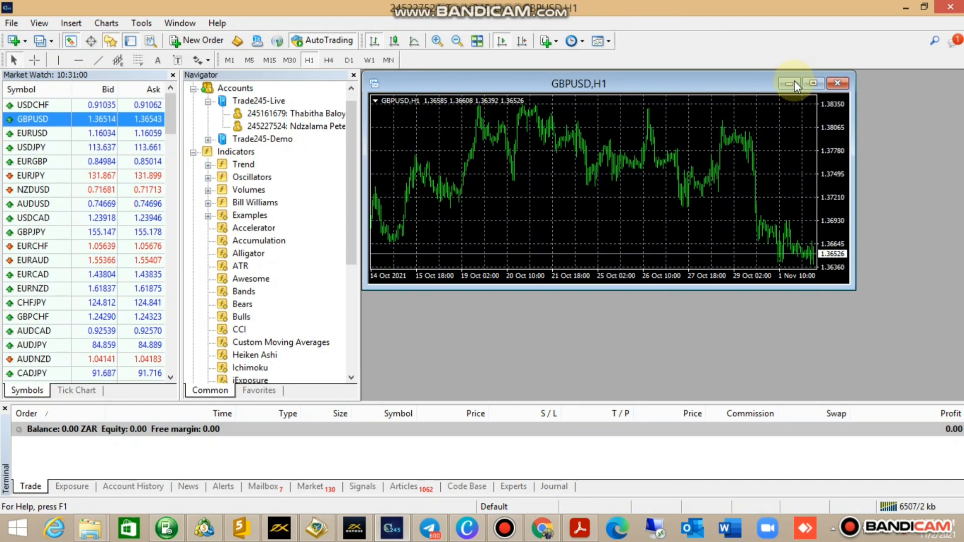
left_click(814, 83)
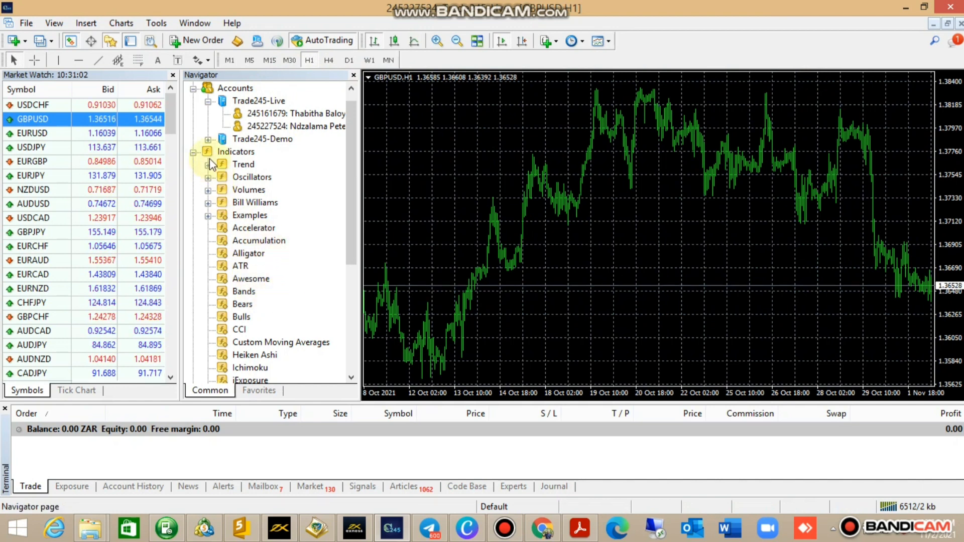
right_click(222, 177)
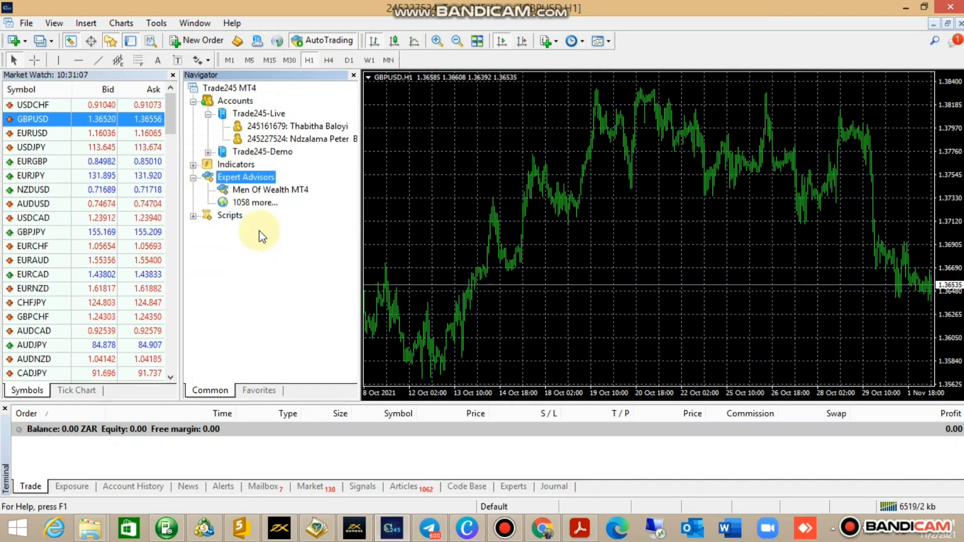
right_click(270, 190)
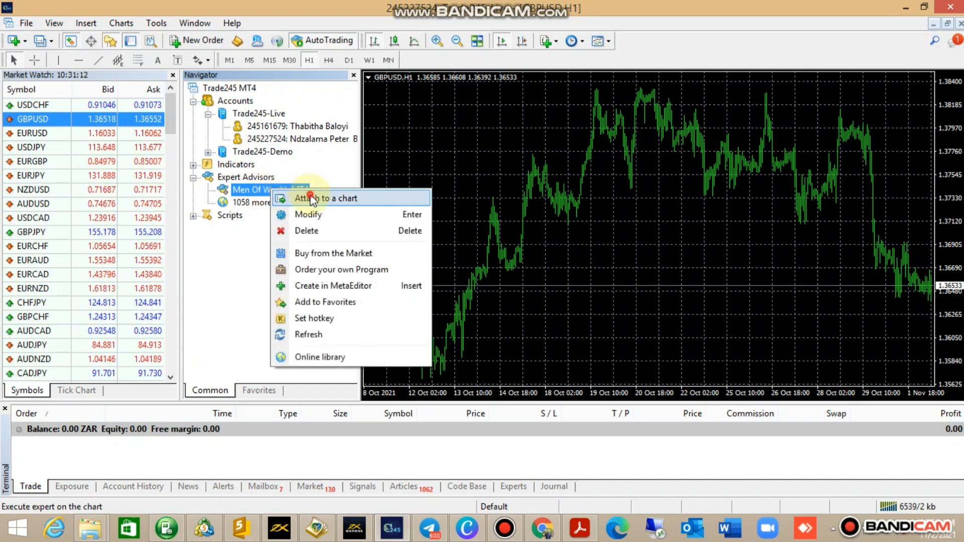
Step: Attach Men Of Wealth MT4 to GBPUSD, tick Allow live trading on Common, and confirm
left_click(325, 198)
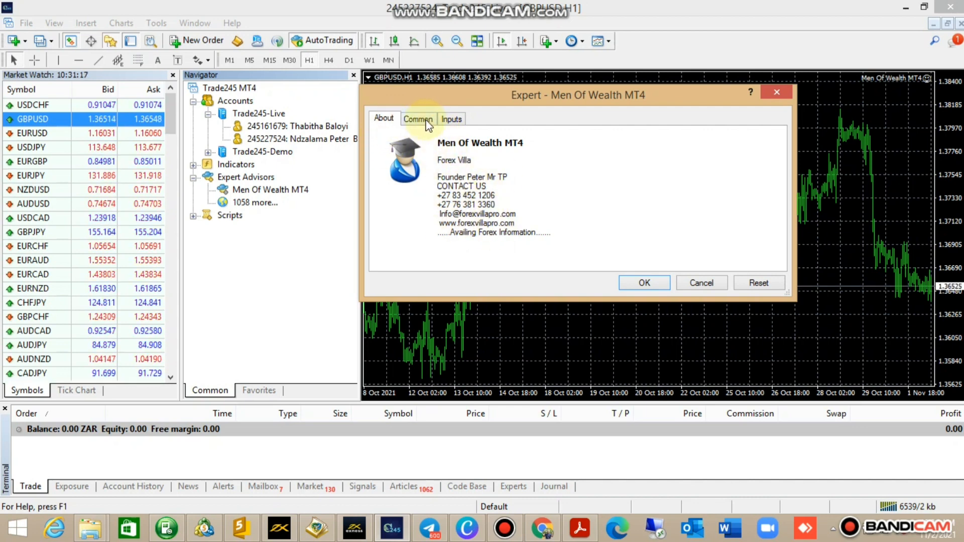
left_click(418, 119)
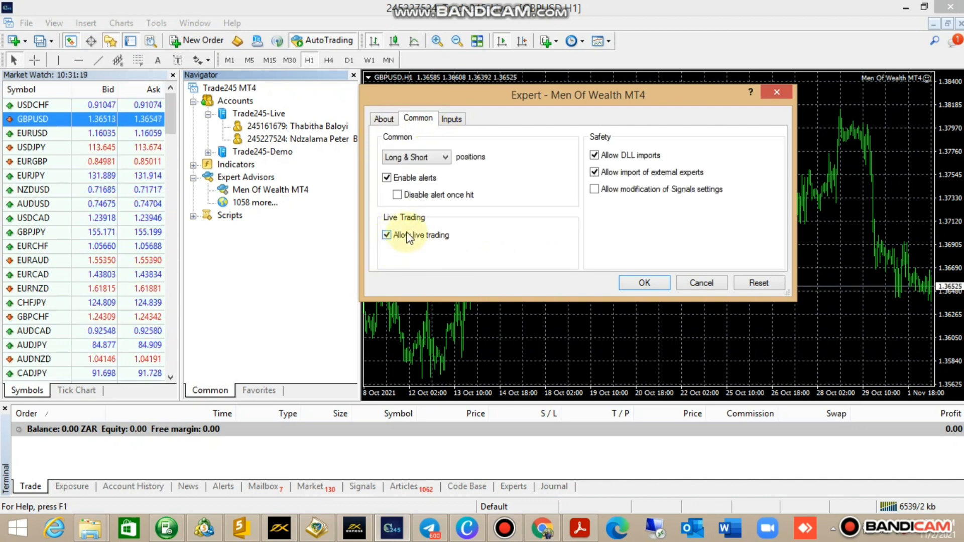
left_click(451, 119)
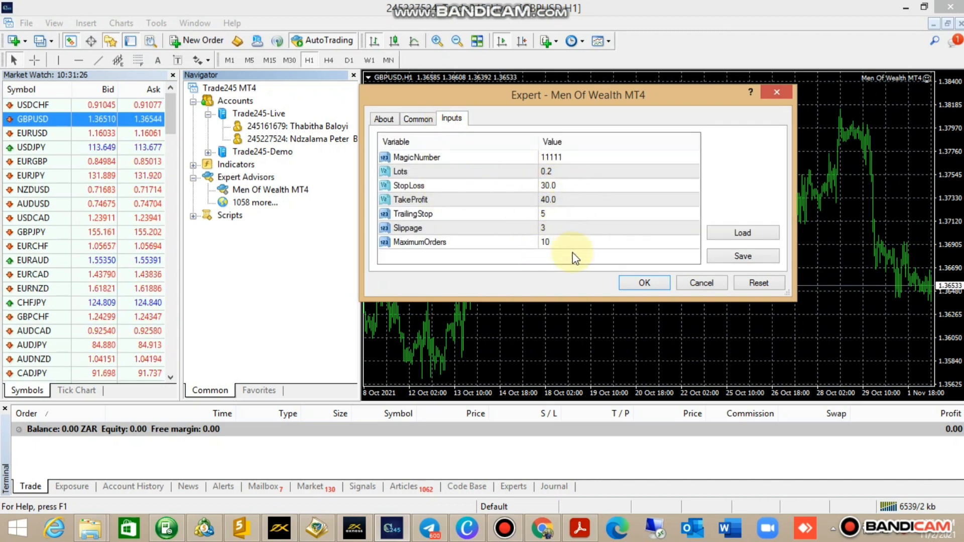
left_click(644, 282)
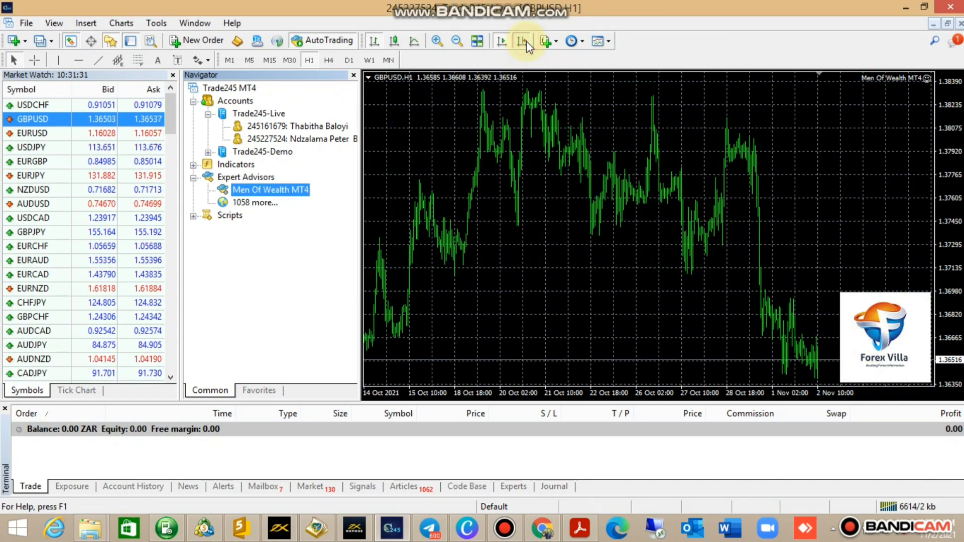
mouse_move(875, 232)
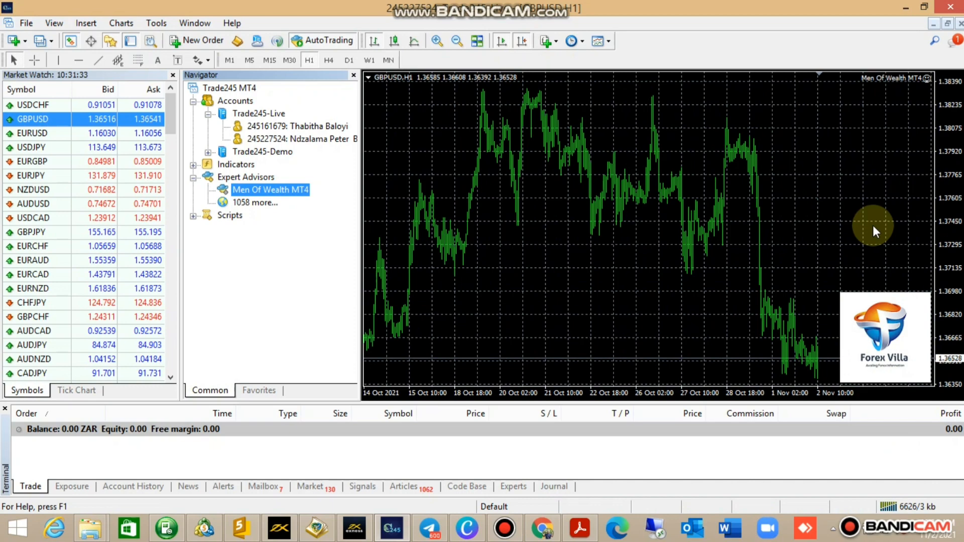
mouse_move(582, 301)
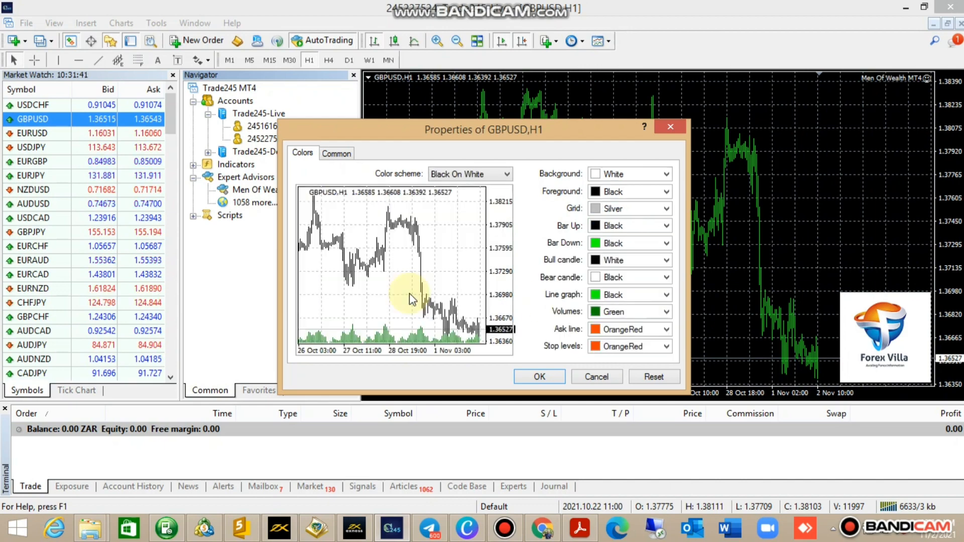
Step: Confirm the Black On White colour scheme in the chart's Properties
left_click(539, 377)
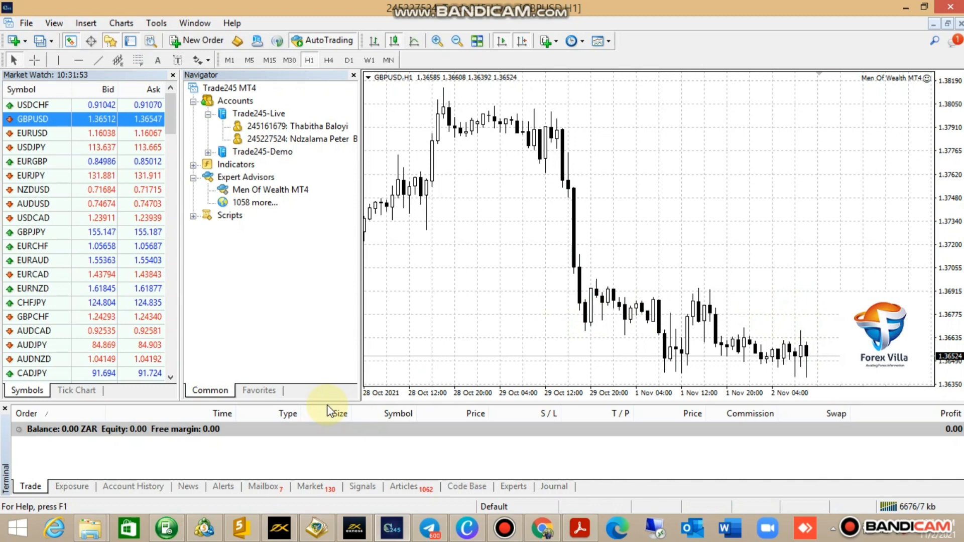
mouse_move(471, 285)
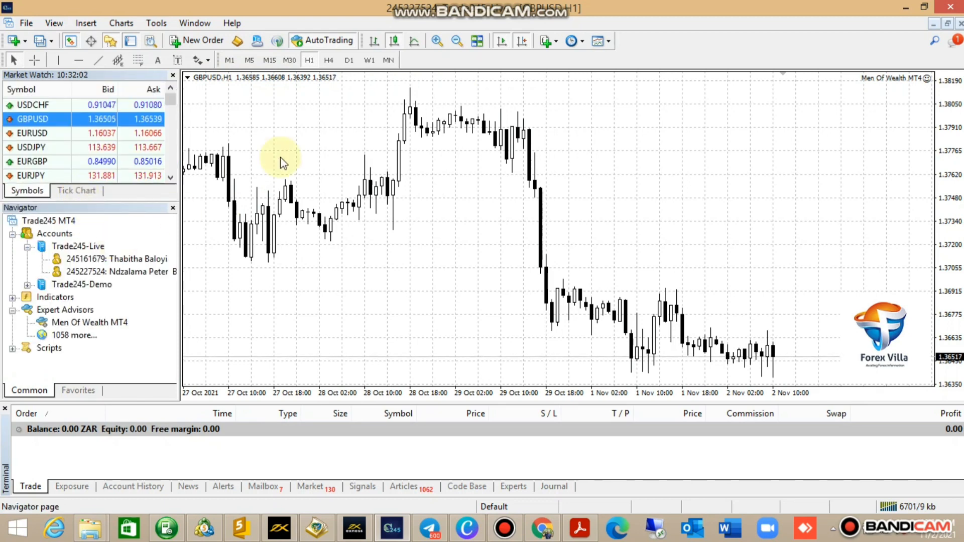
mouse_move(322, 44)
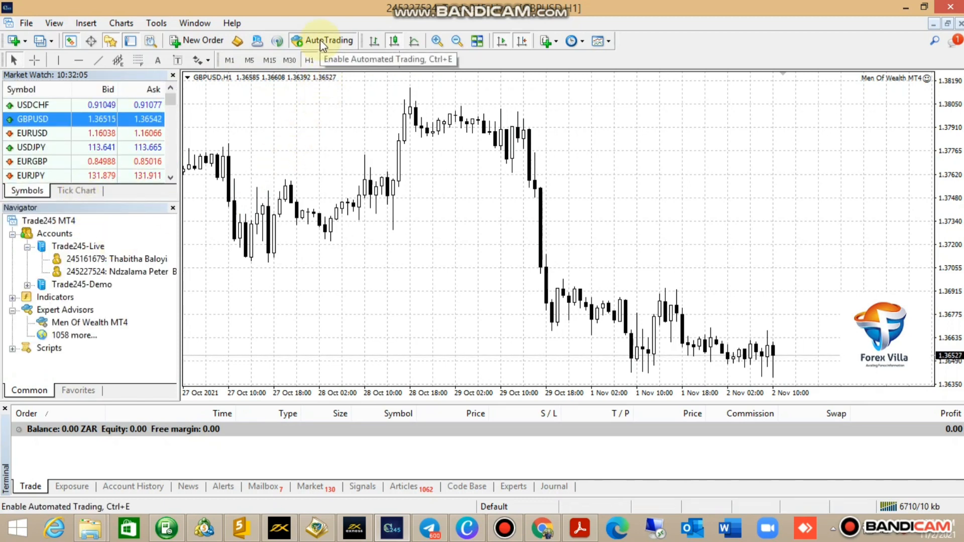